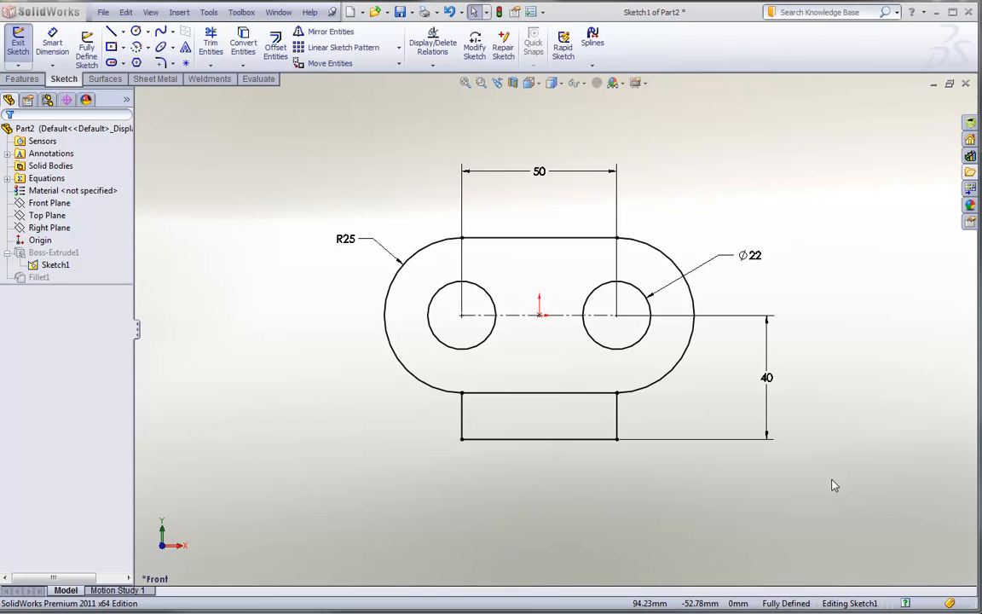
{"action": "mouse_move", "coordinate": [806, 438]}
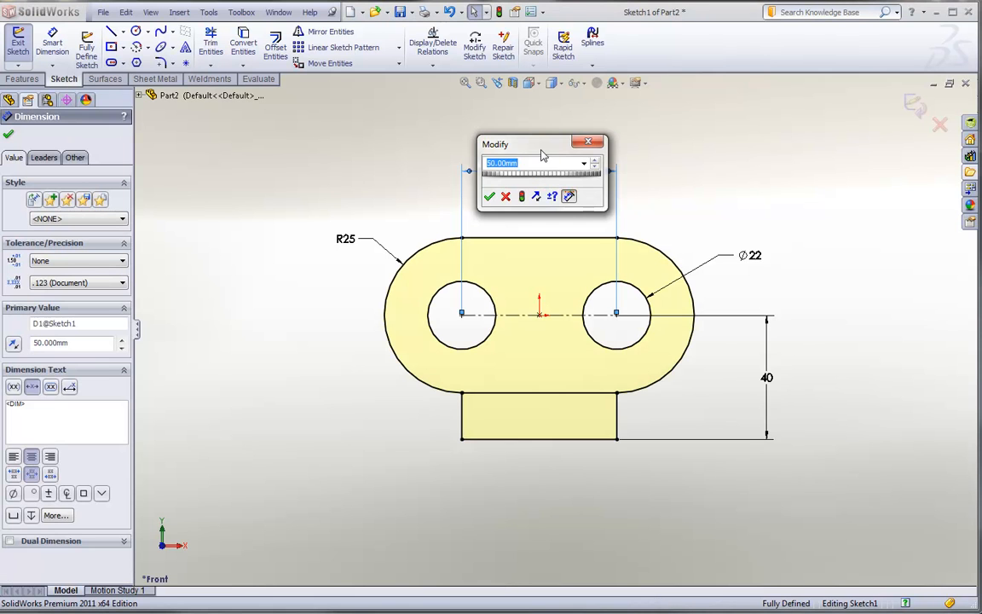
Move the Modify dialog aside and step the 50 hole spacing up to 60.
{"action": "left_click_drag", "start_coordinate": [541, 143], "coordinate": [703, 141]}
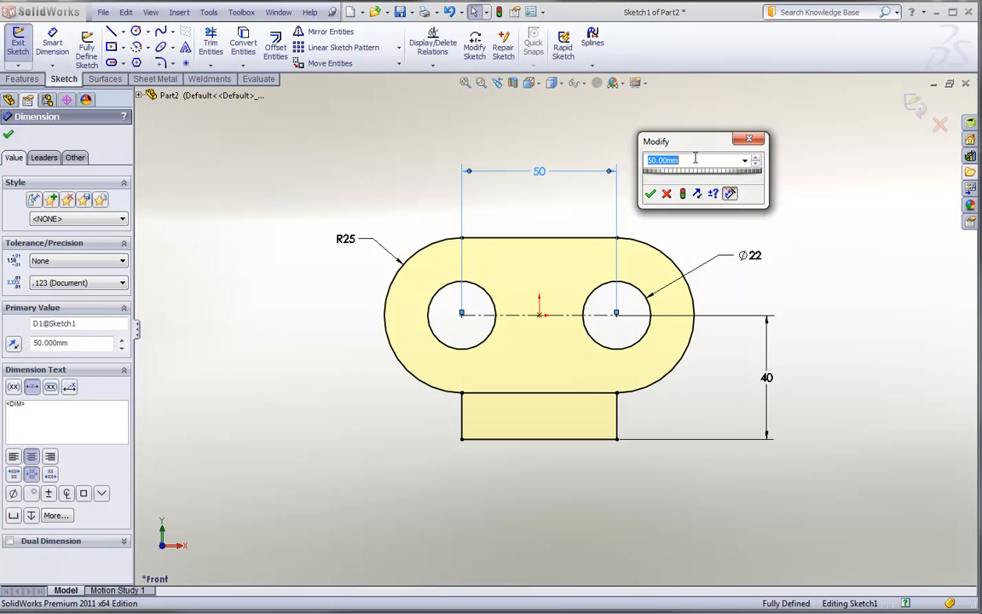
{"action": "mouse_move", "coordinate": [766, 155]}
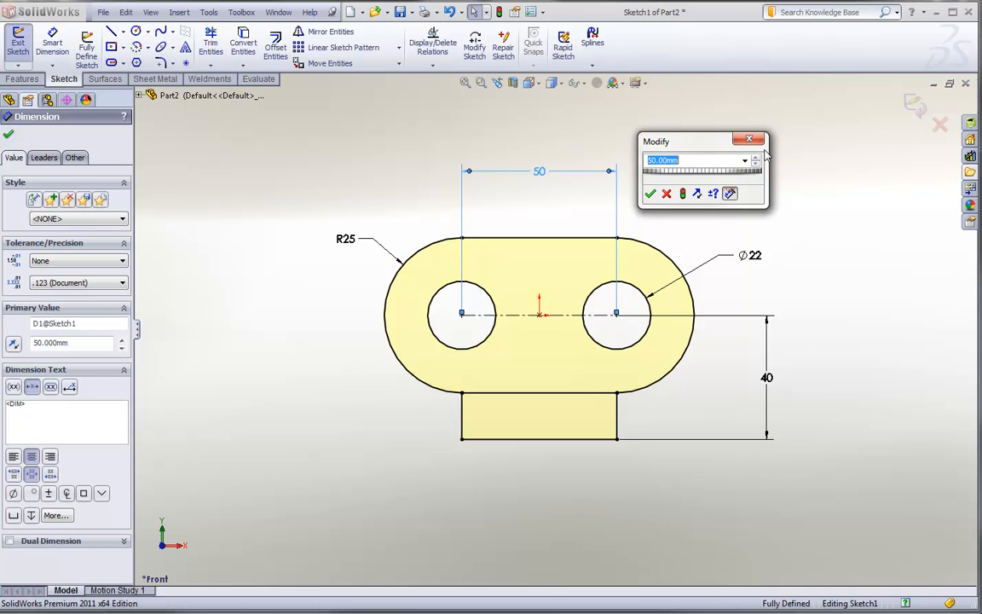
{"action": "left_click", "coordinate": [756, 157]}
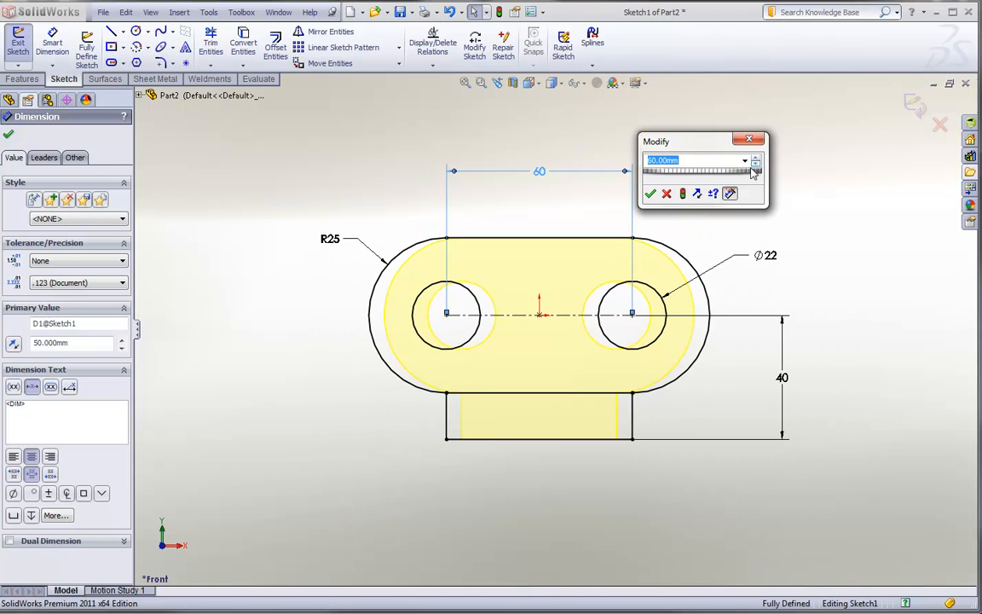
{"action": "left_click", "coordinate": [651, 194]}
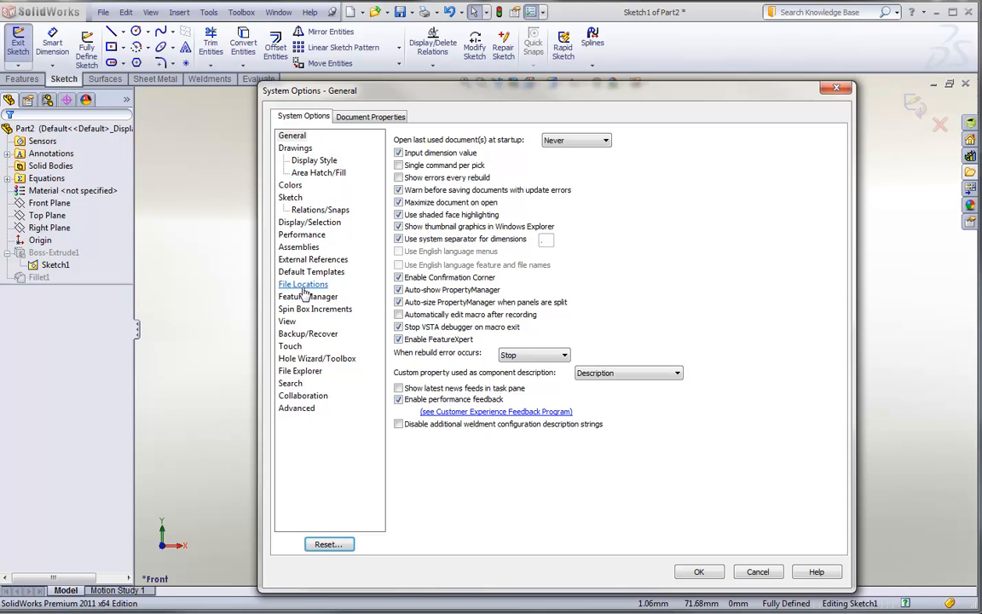
{"action": "left_click", "coordinate": [315, 309]}
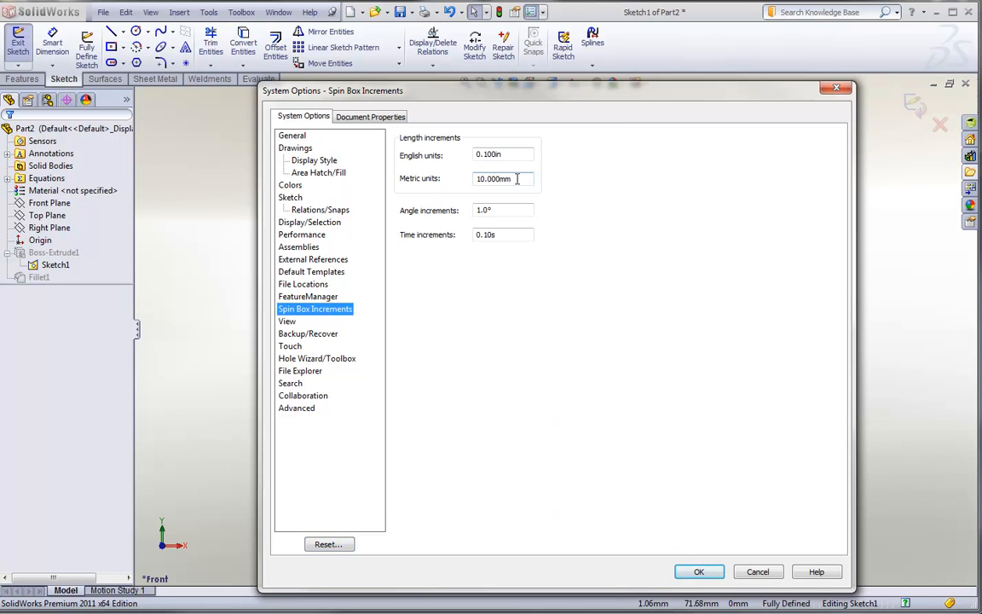
{"action": "triple_click", "coordinate": [501, 178]}
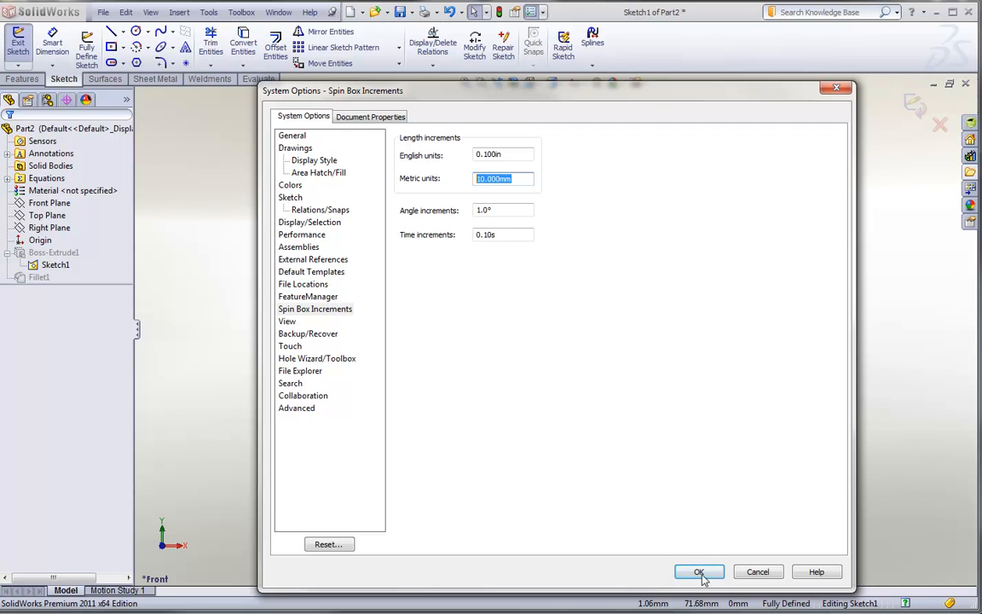
{"action": "left_click", "coordinate": [698, 572]}
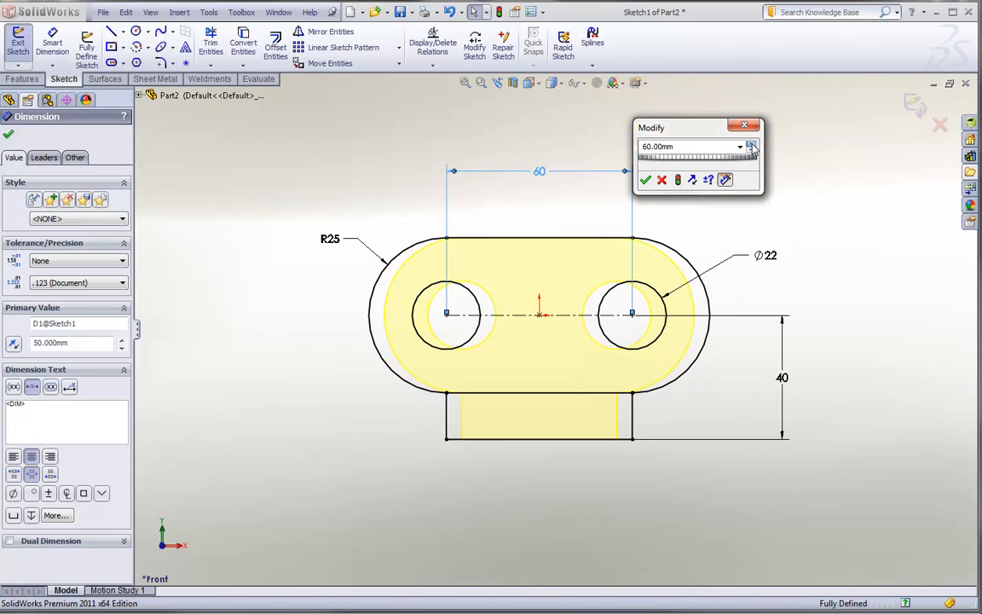
Test hole spacings of 150, 57, 62 and 55, then accept 50 mm.
{"action": "left_click", "coordinate": [751, 150]}
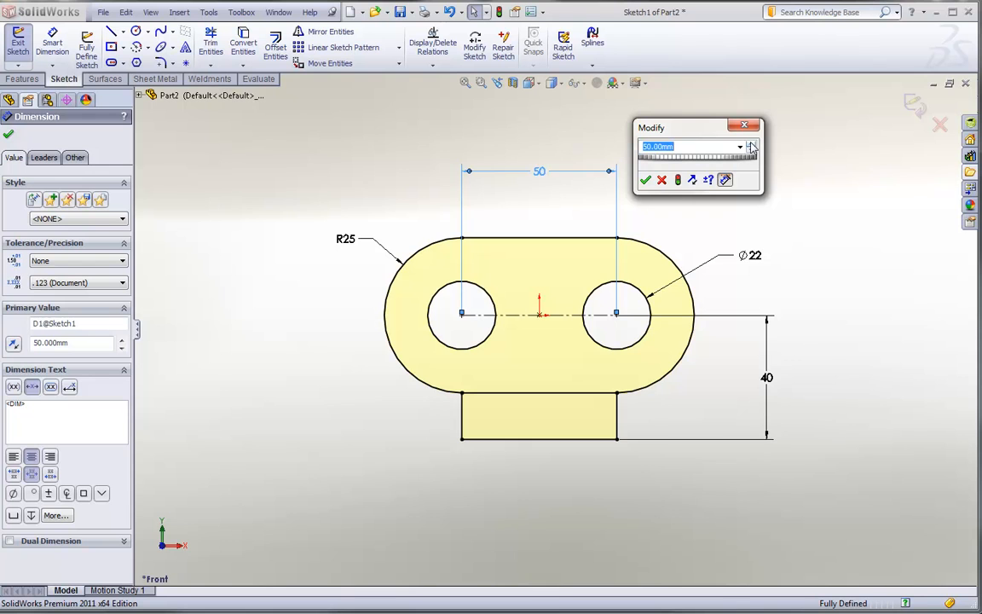
{"action": "left_click", "coordinate": [752, 143]}
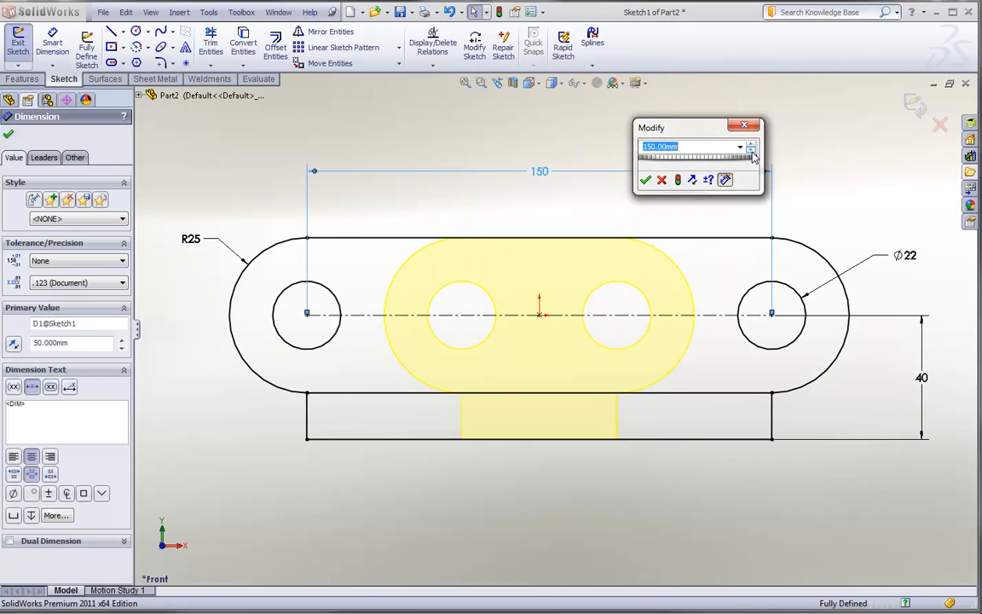
{"action": "left_click", "coordinate": [753, 151]}
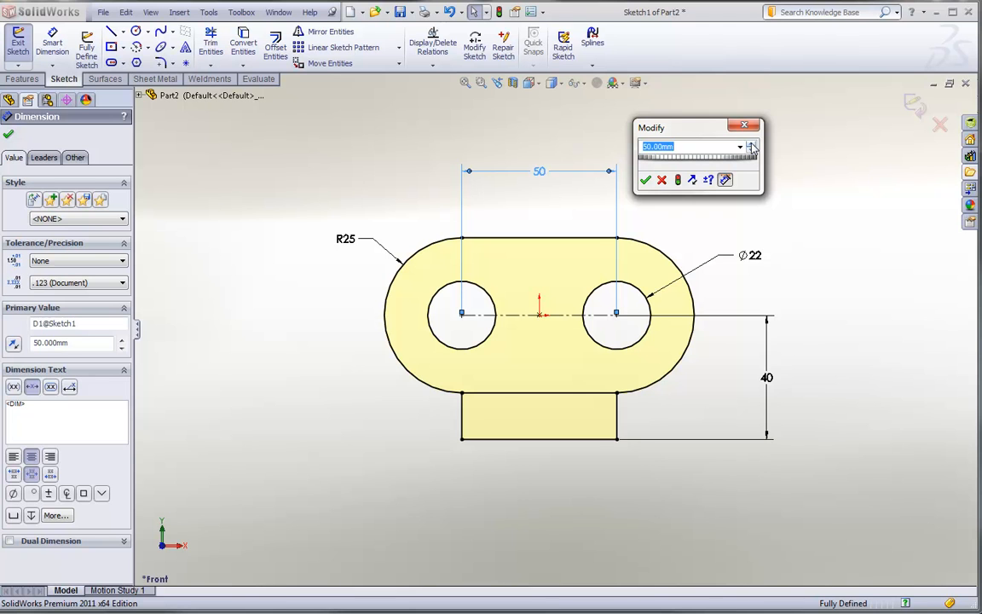
{"action": "left_click", "coordinate": [752, 143]}
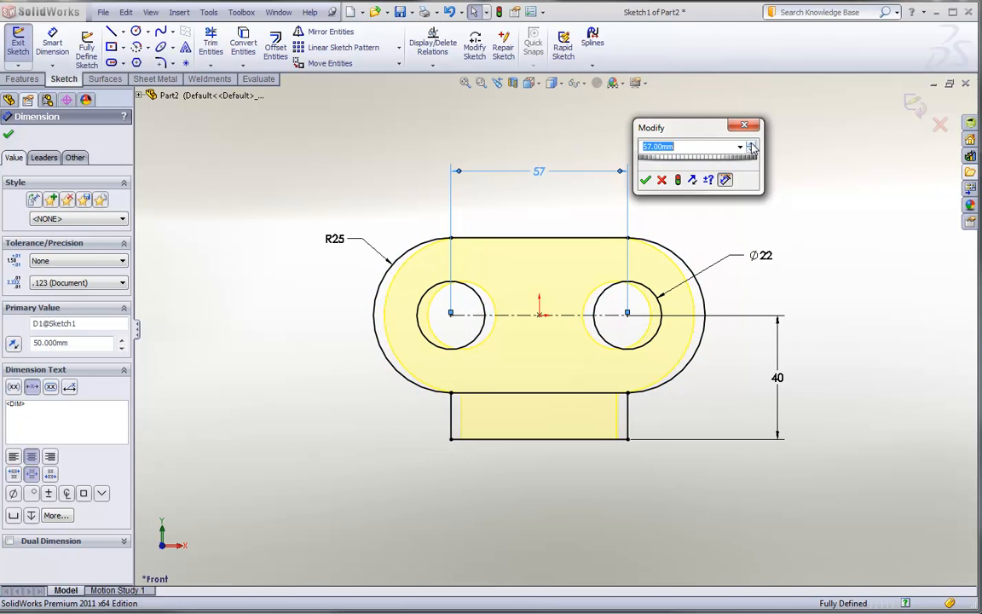
{"action": "left_click", "coordinate": [752, 143]}
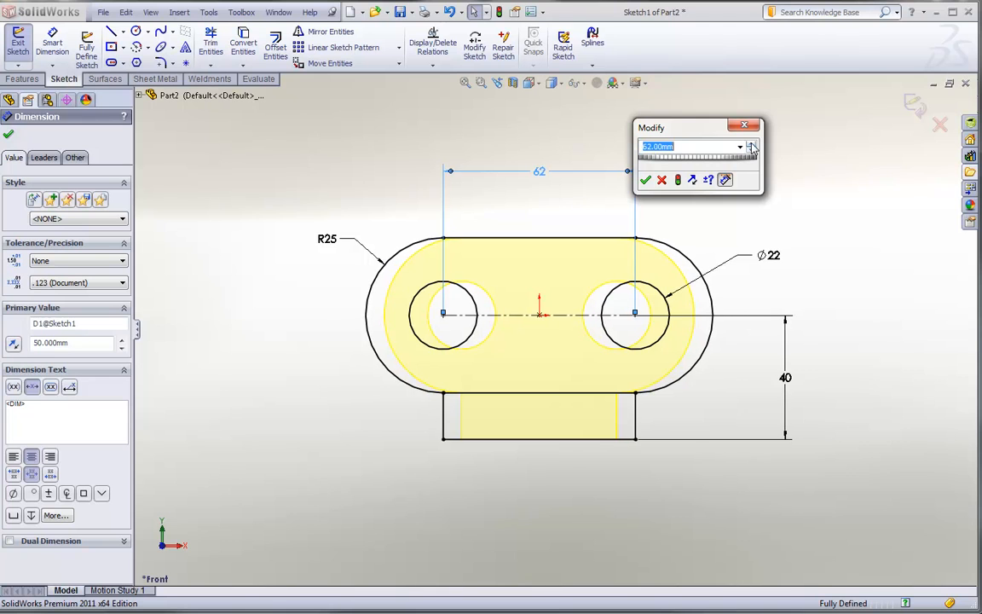
{"action": "left_click", "coordinate": [752, 151]}
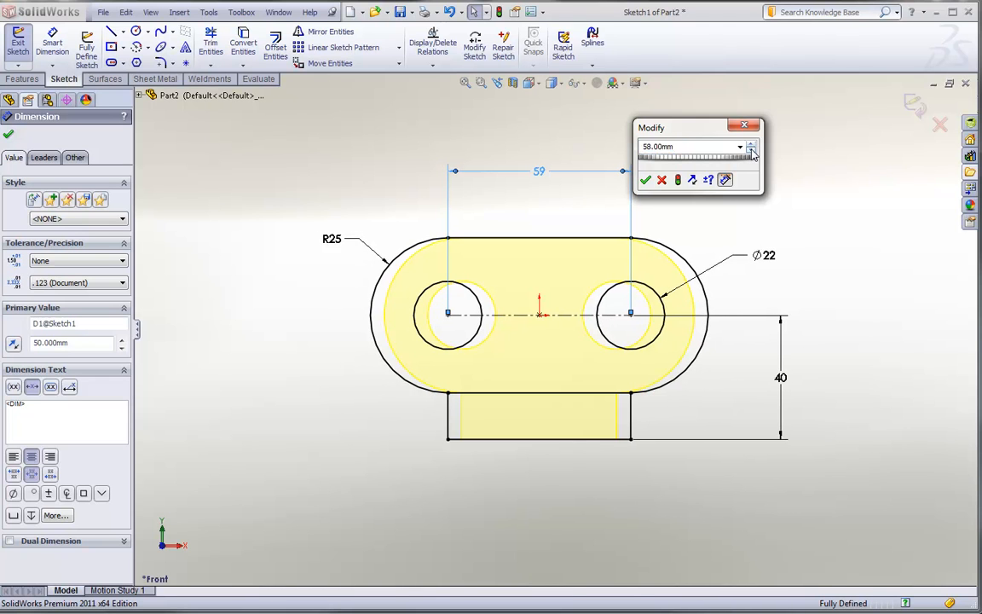
{"action": "left_click", "coordinate": [752, 149]}
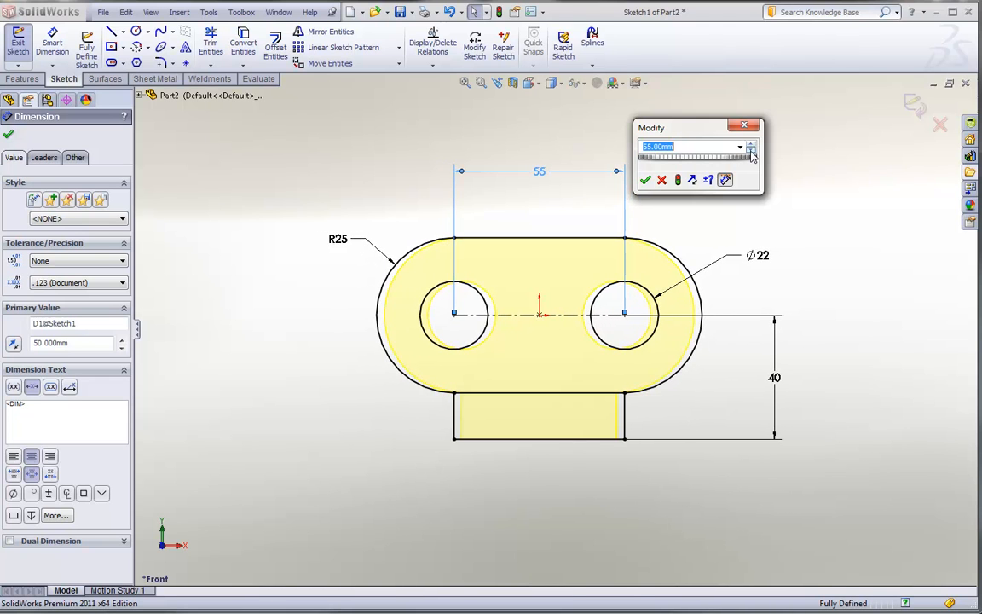
{"action": "left_click", "coordinate": [752, 150]}
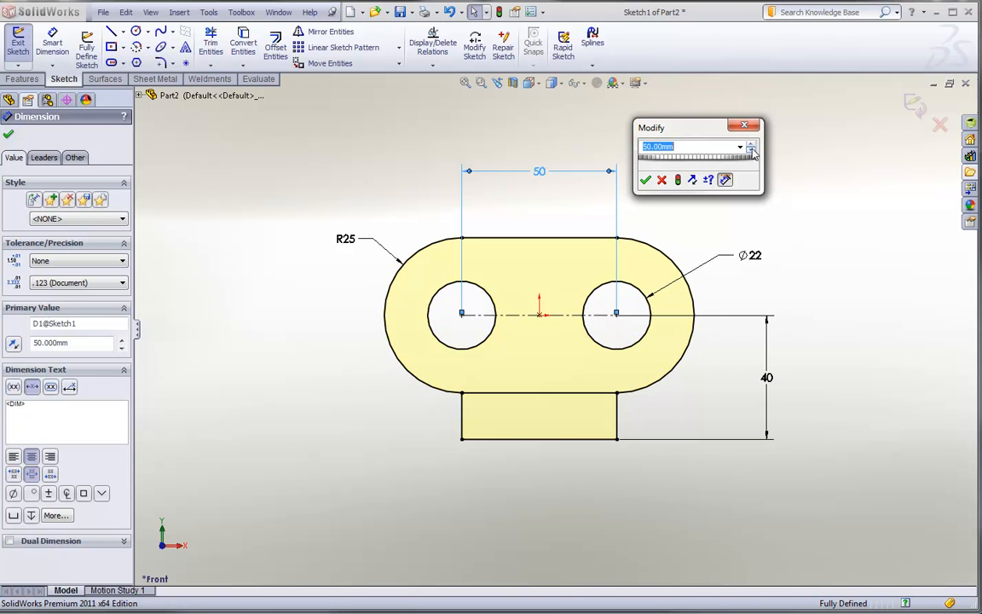
{"action": "mouse_move", "coordinate": [752, 147]}
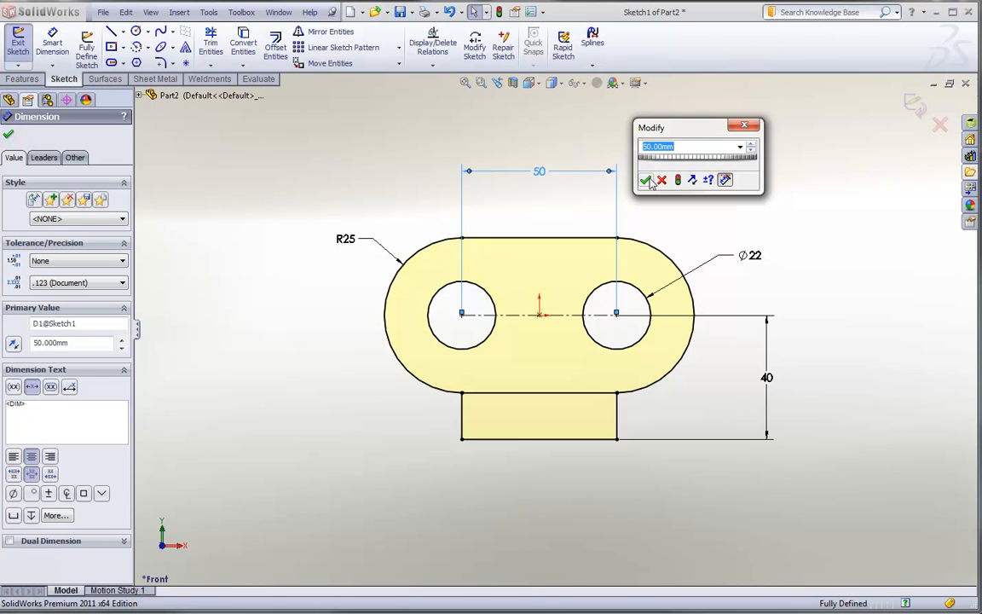
{"action": "left_click", "coordinate": [648, 180]}
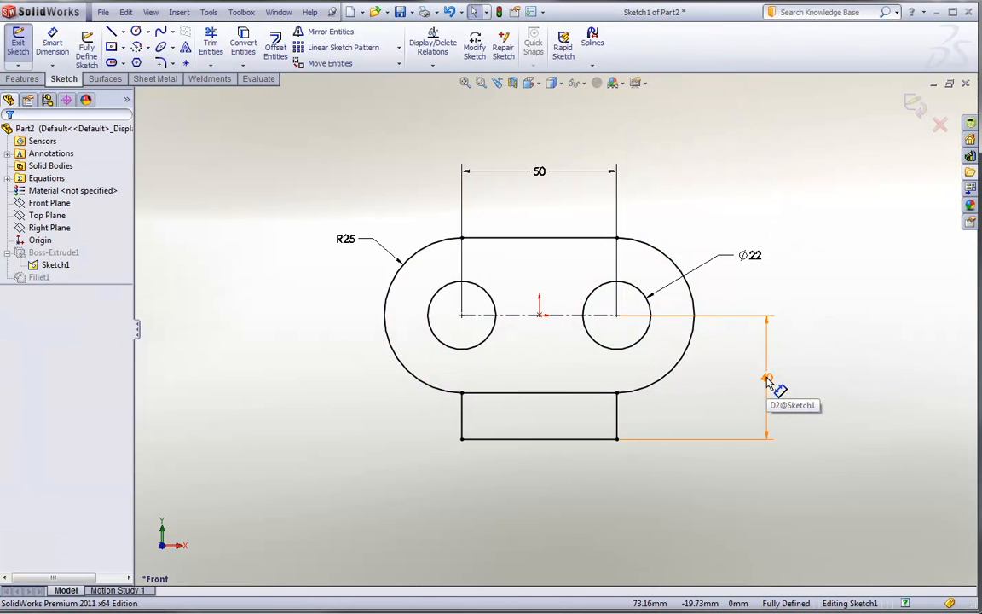
Set the vertical dimension to 40+20/3 (about 46.67 mm) and edit it again.
{"action": "left_click", "coordinate": [766, 378]}
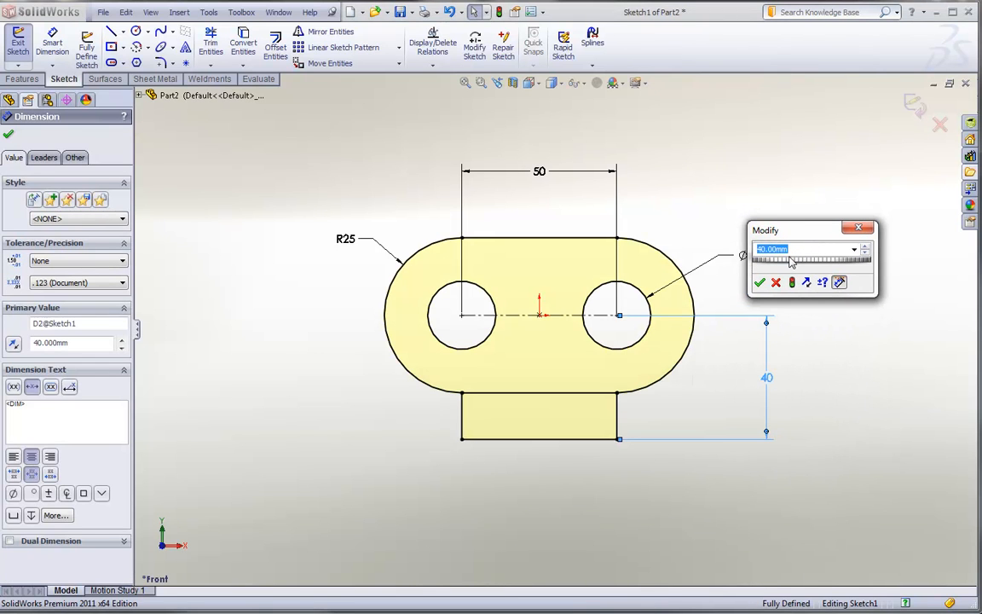
{"action": "mouse_move", "coordinate": [808, 248]}
{"action": "type", "text": "40+20"}
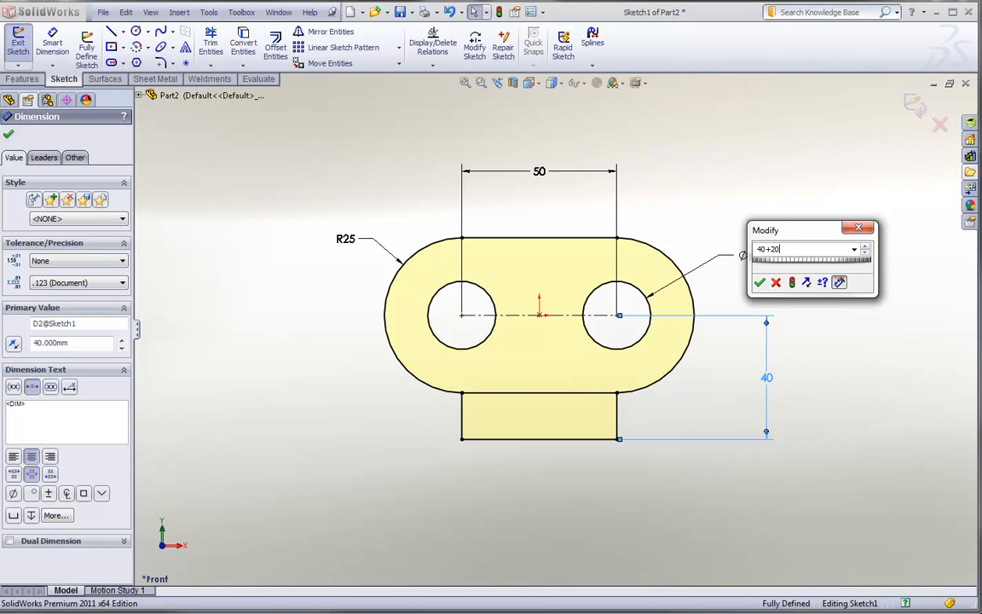
{"action": "type", "text": "/3"}
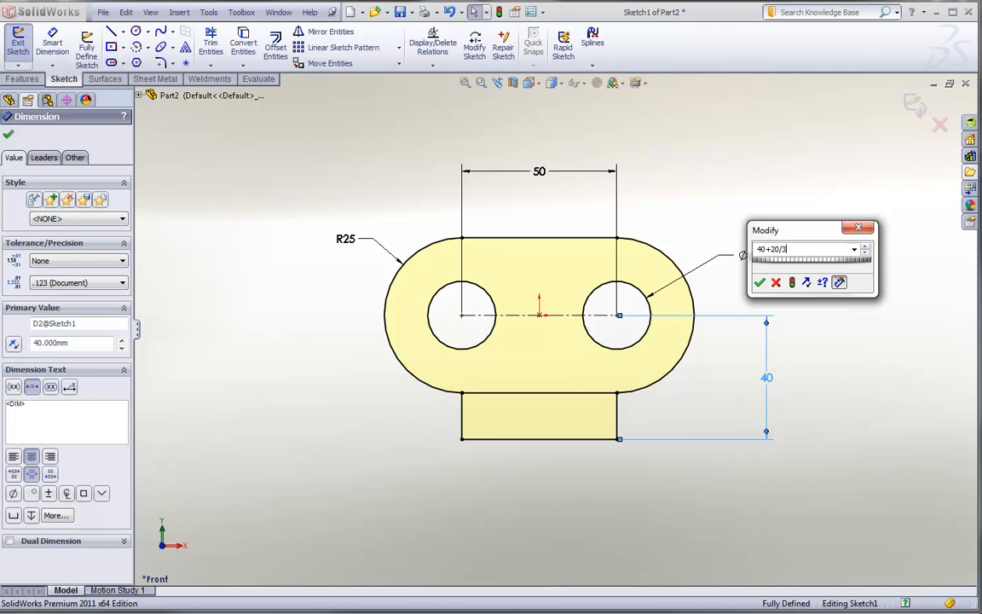
{"action": "left_click", "coordinate": [760, 282]}
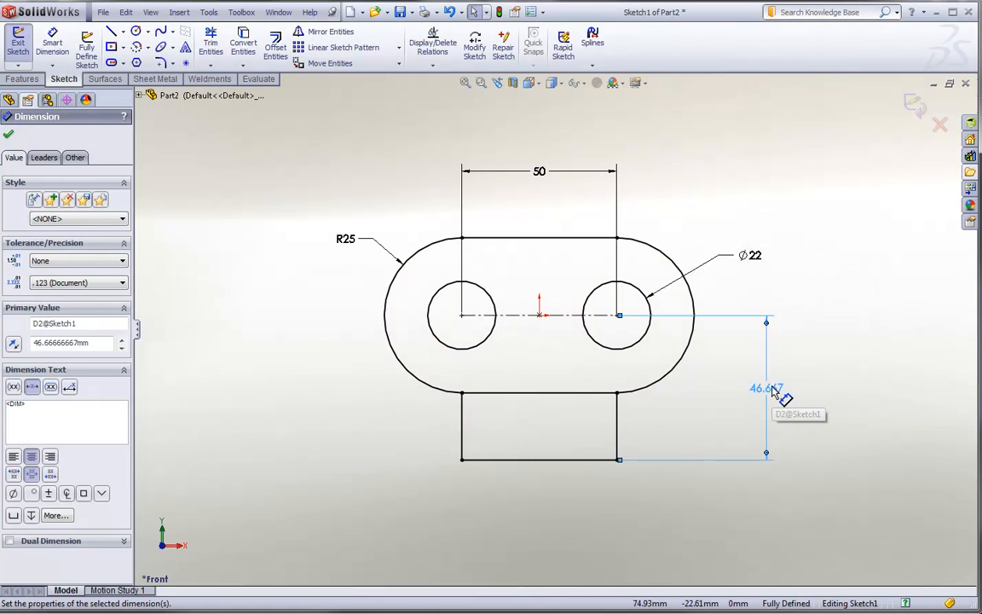
{"action": "double_click", "coordinate": [763, 388]}
{"action": "type", "text": "2"}
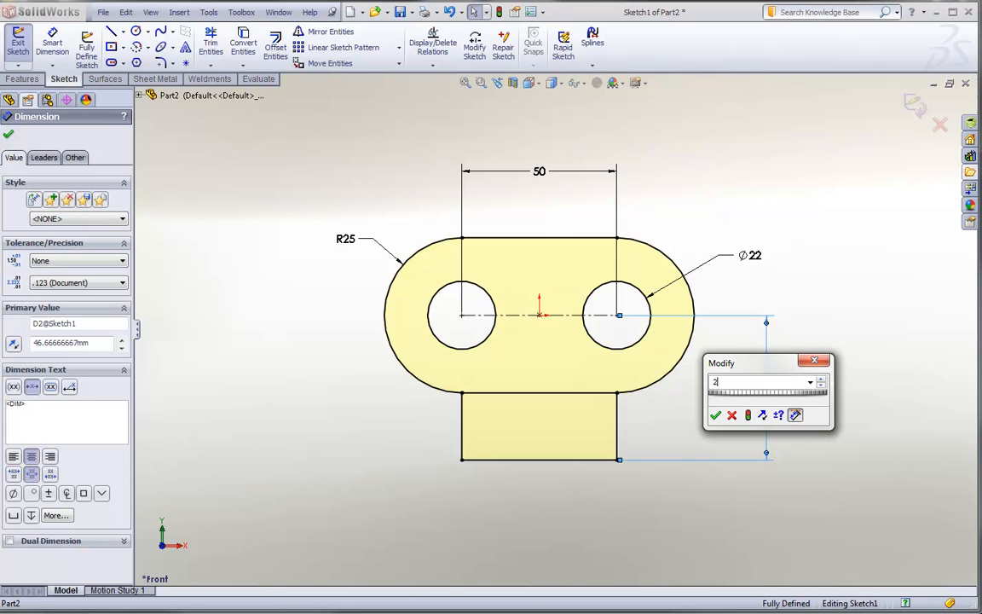
Enter 2.125 in for the vertical dimension, giving 53.975 mm.
{"action": "type", "text": ".125 in"}
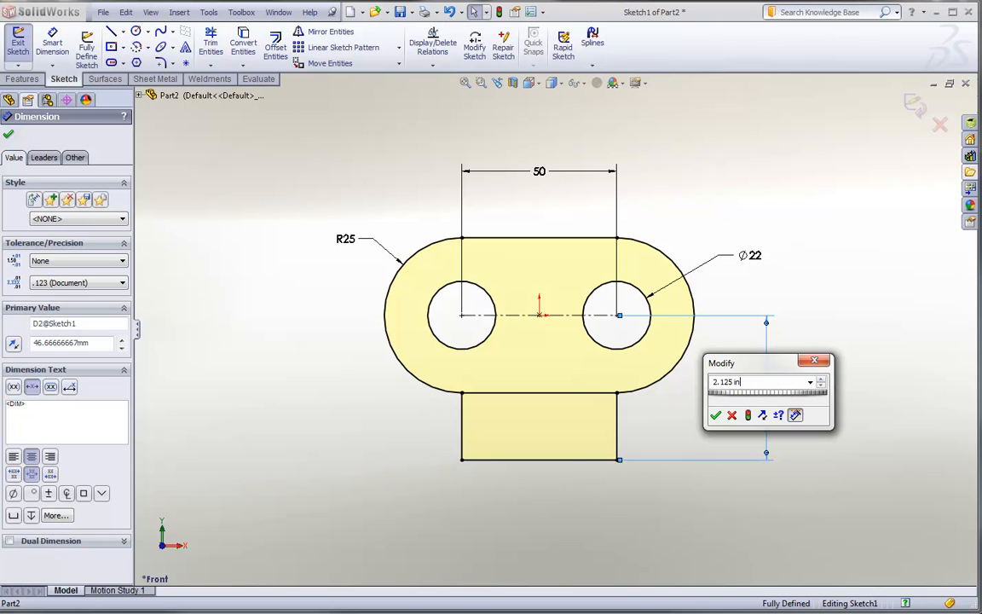
{"action": "left_click", "coordinate": [715, 415]}
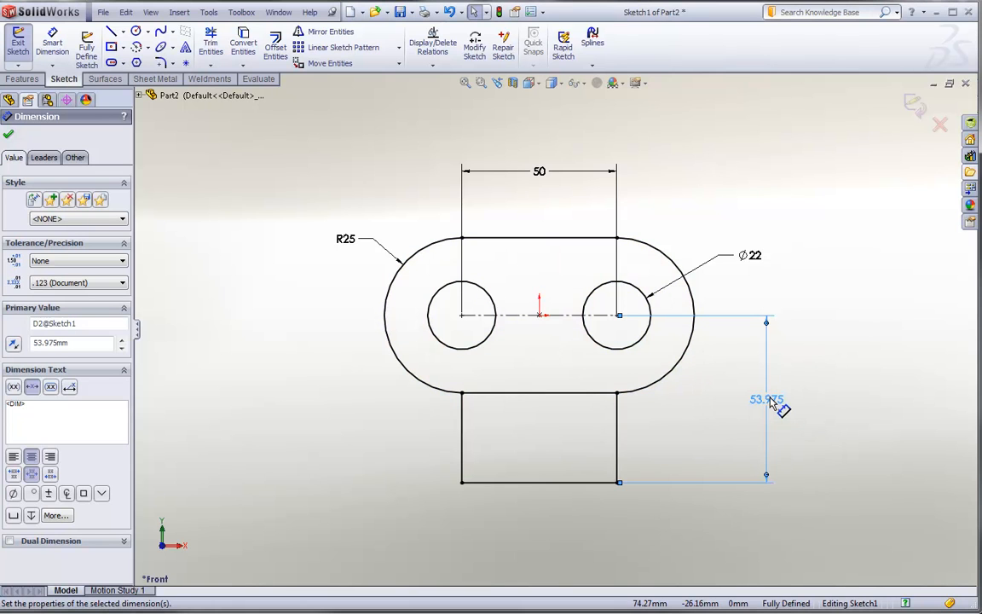
{"action": "mouse_move", "coordinate": [774, 408]}
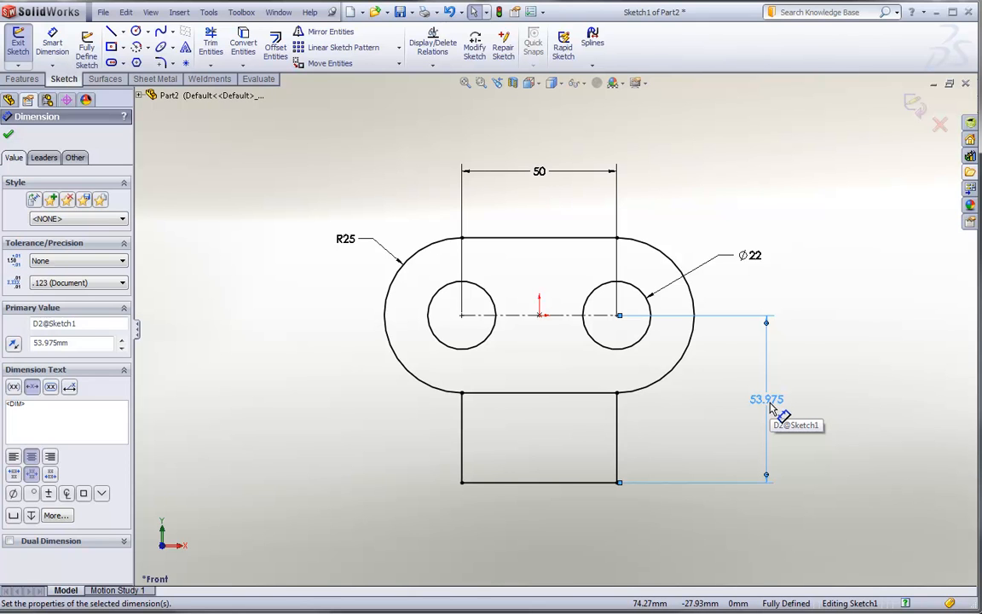
{"action": "mouse_move", "coordinate": [778, 408]}
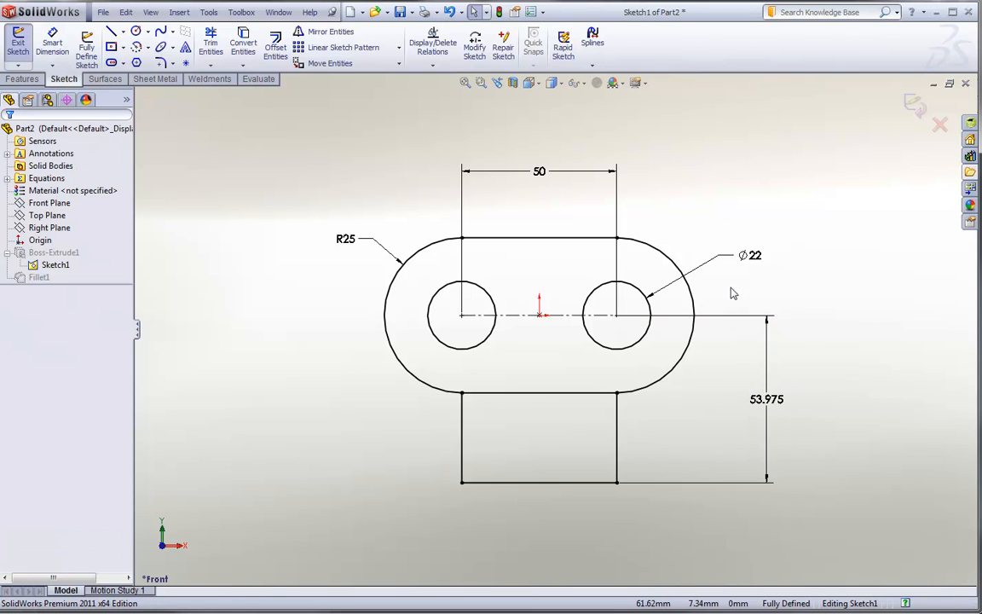
{"action": "mouse_move", "coordinate": [586, 222]}
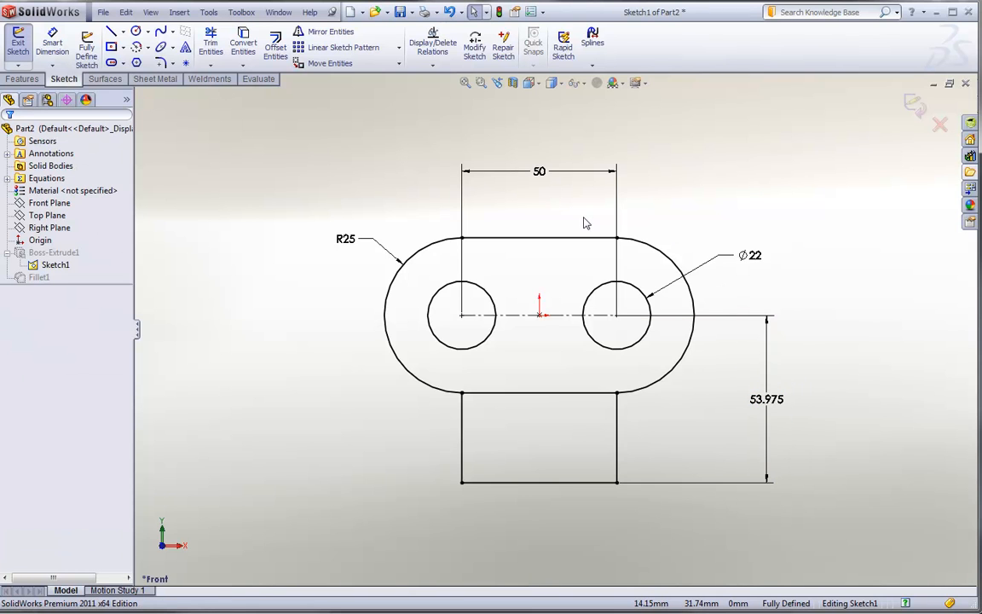
{"action": "mouse_move", "coordinate": [542, 175]}
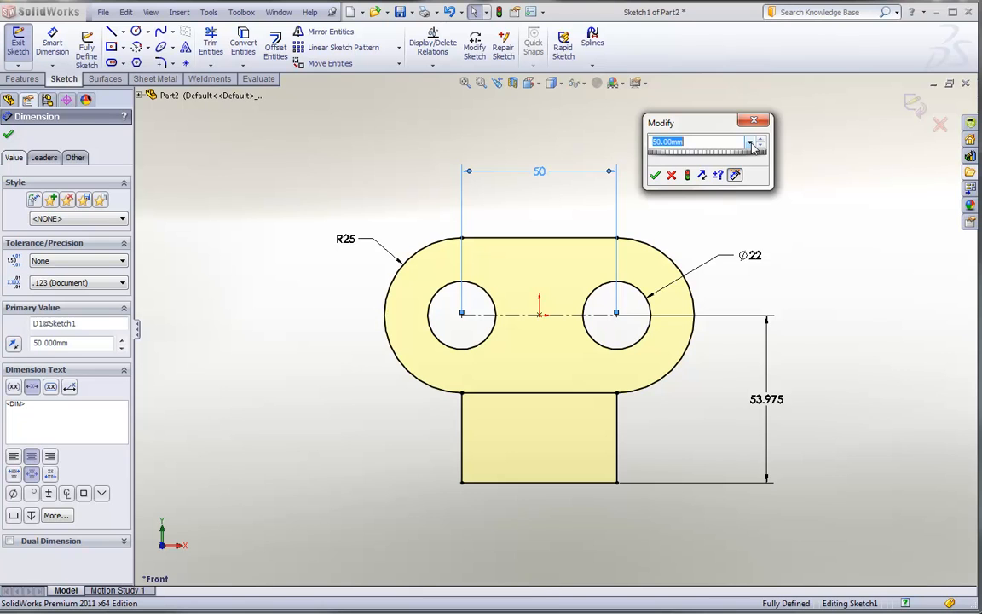
Choose Add Equation from the Modify dropdown for the 50 mm hole spacing.
{"action": "left_click", "coordinate": [749, 142]}
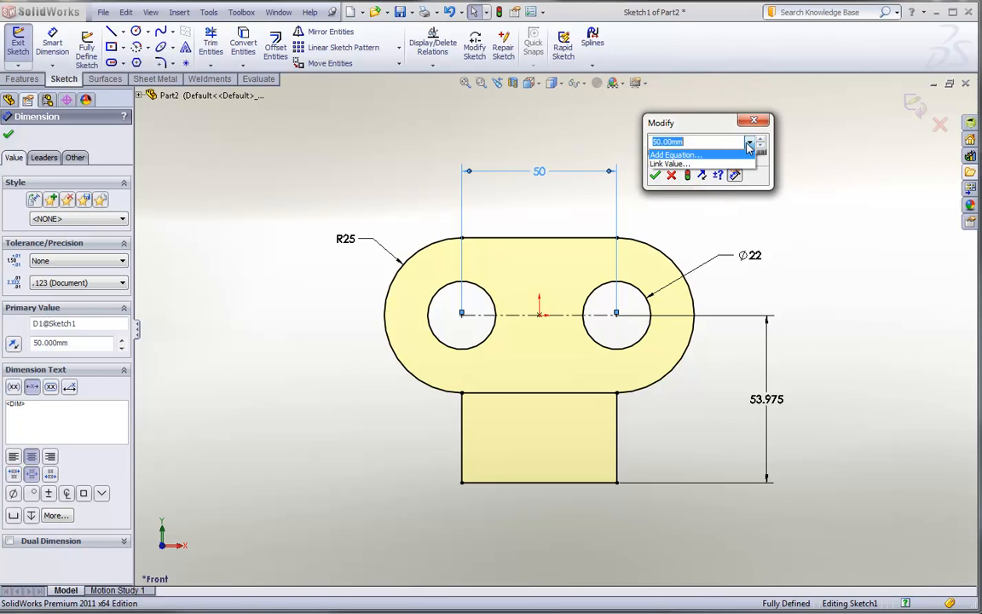
{"action": "mouse_move", "coordinate": [735, 163]}
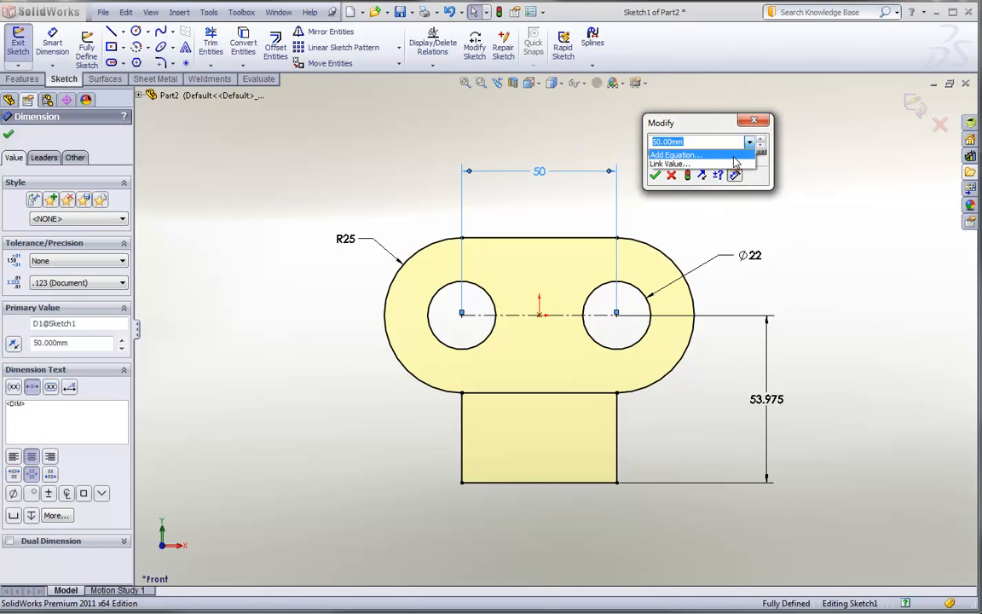
{"action": "left_click", "coordinate": [677, 154]}
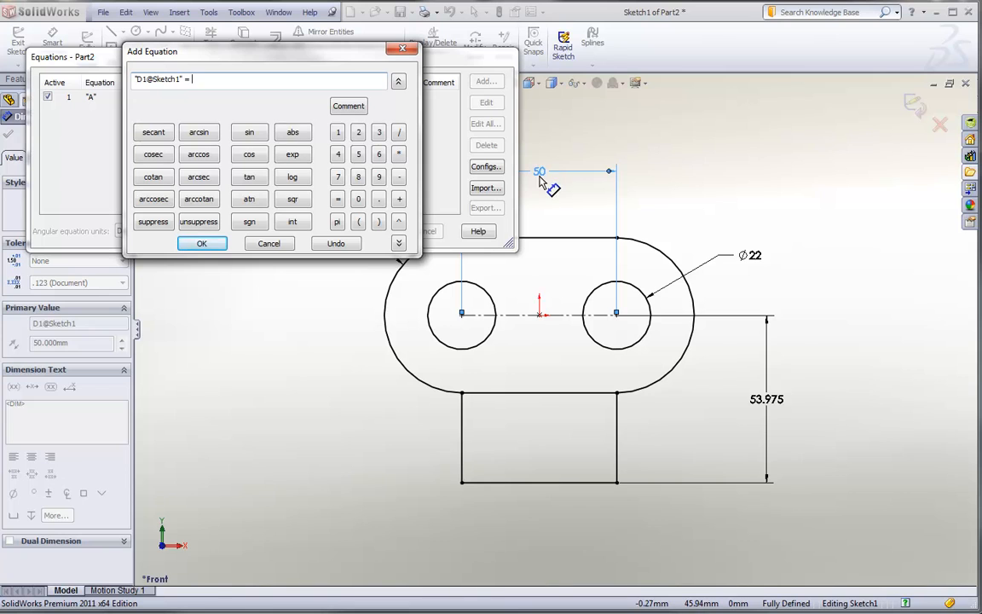
{"action": "mouse_move", "coordinate": [550, 185]}
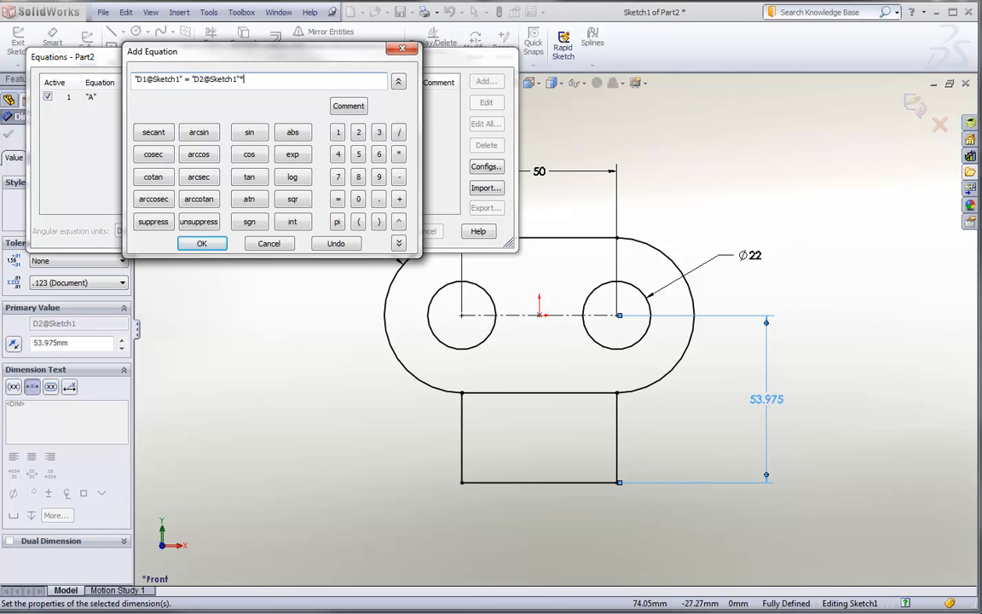
Set the spacing equation to "D2@Sketch1"*1.2, evaluating to 64.77 mm.
{"action": "type", "text": "1.2"}
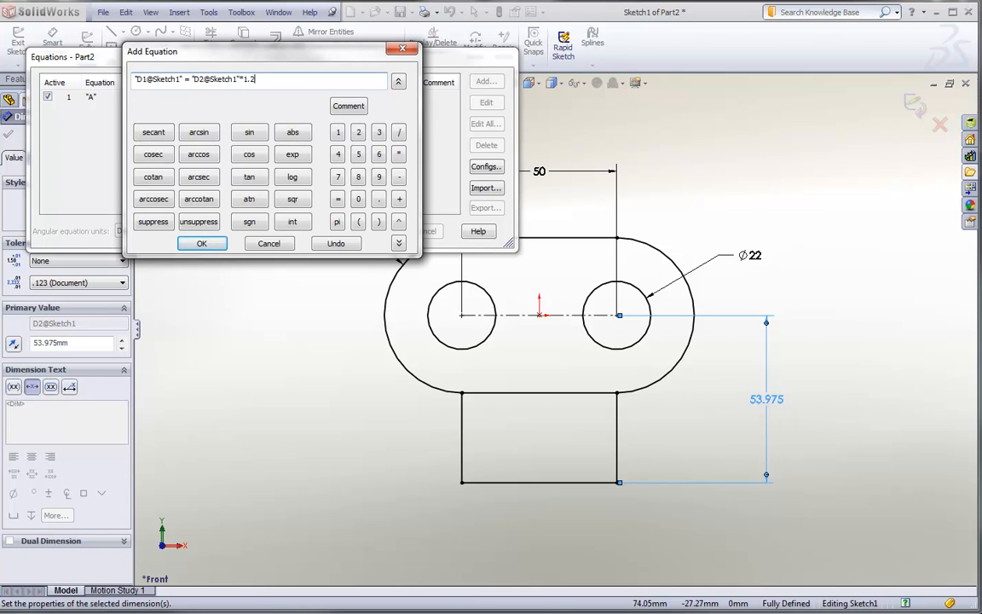
{"action": "left_click", "coordinate": [201, 243]}
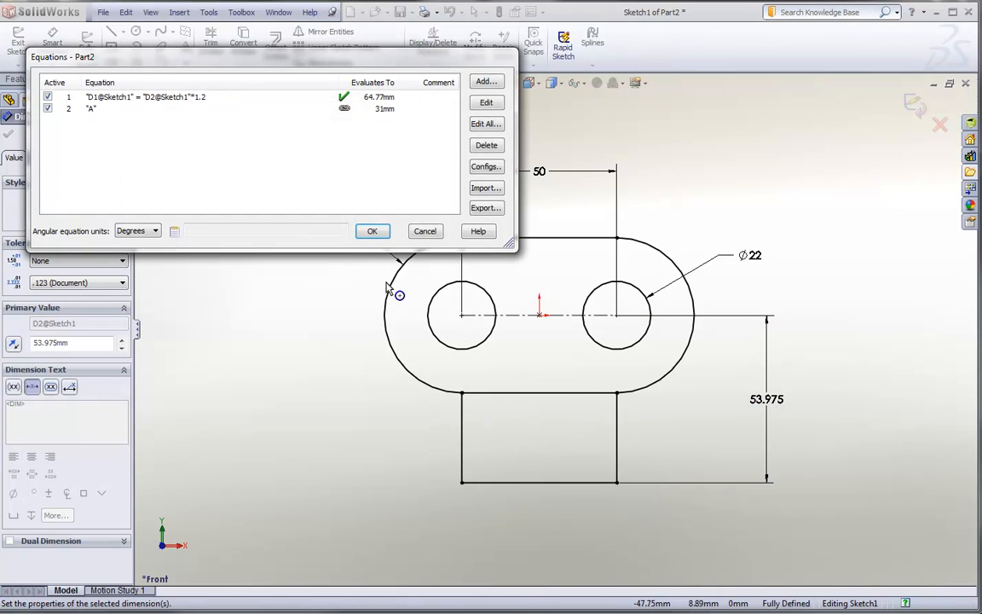
Apply the equations and set the vertical dimension to 50 mm, making the spacing 60.
{"action": "left_click", "coordinate": [372, 231]}
{"action": "type", "text": "50"}
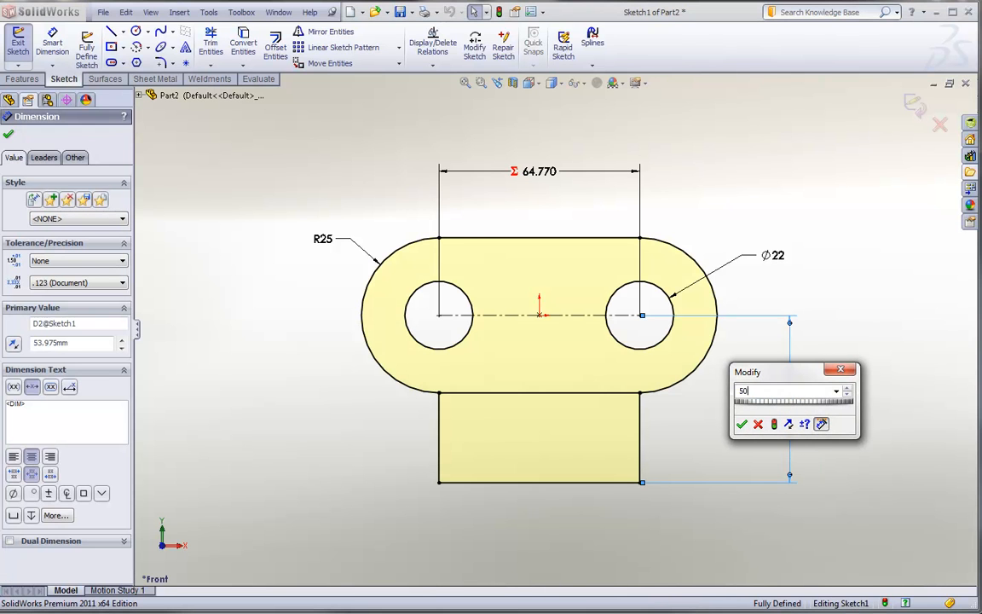
{"action": "left_click", "coordinate": [741, 424]}
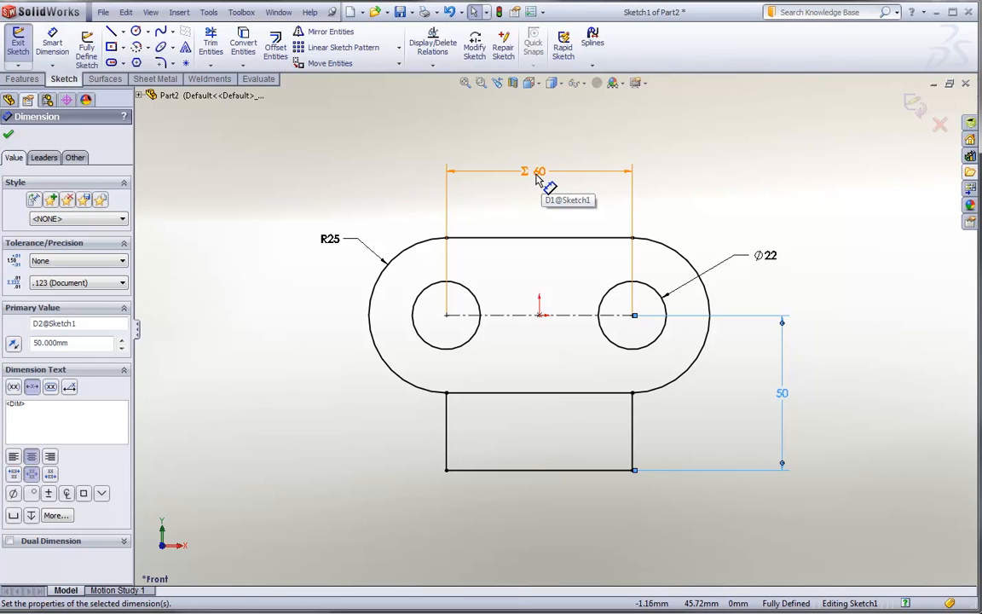
{"action": "mouse_move", "coordinate": [527, 186]}
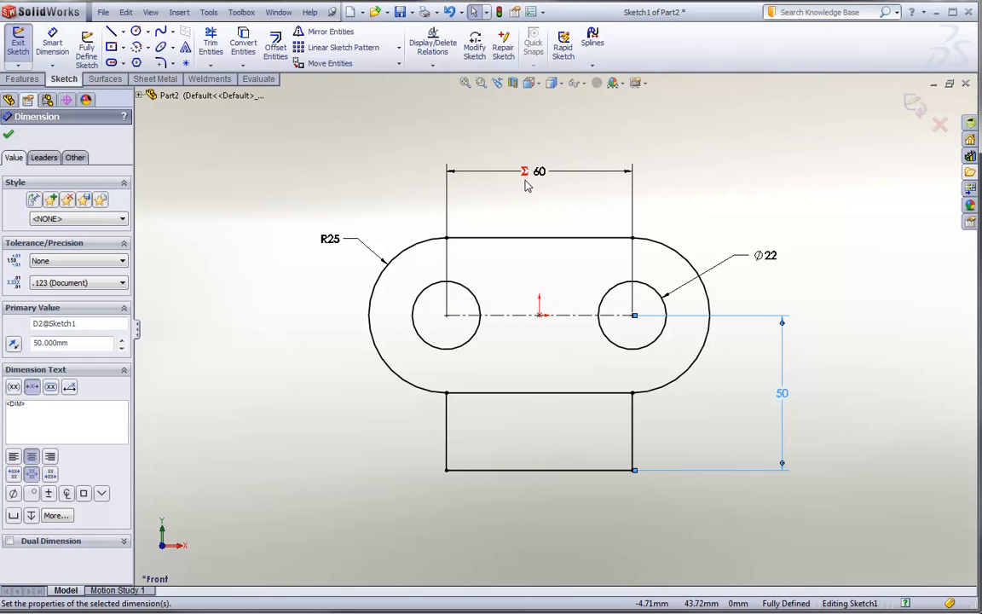
{"action": "mouse_move", "coordinate": [527, 177]}
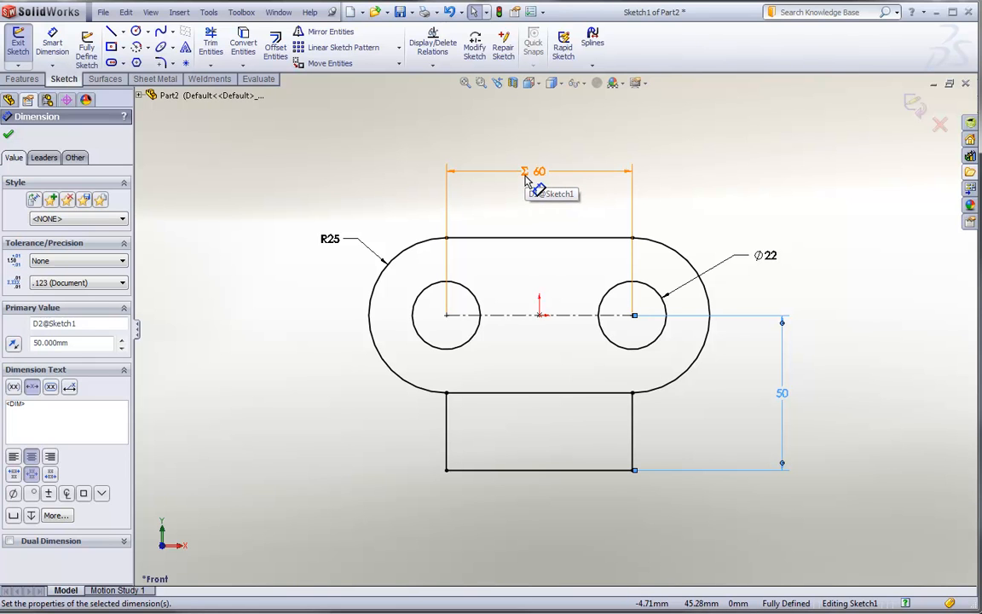
{"action": "mouse_move", "coordinate": [526, 197]}
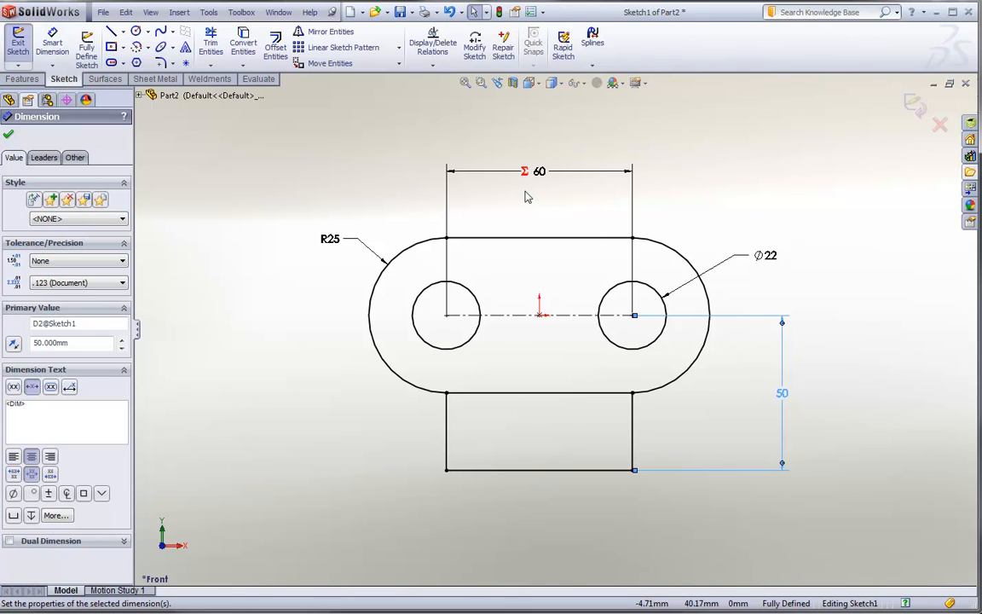
{"action": "mouse_move", "coordinate": [544, 196]}
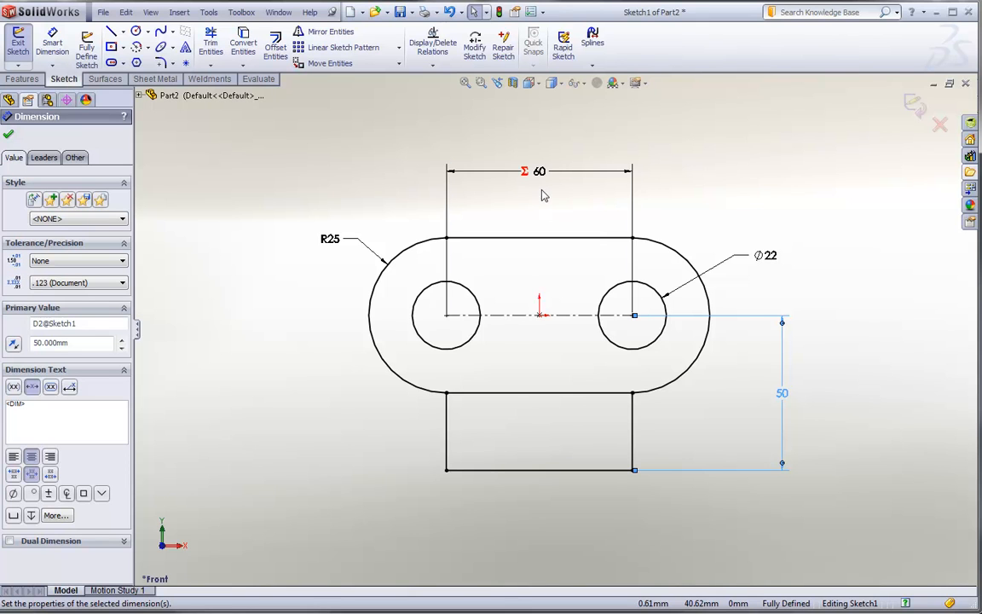
{"action": "left_click", "coordinate": [539, 171]}
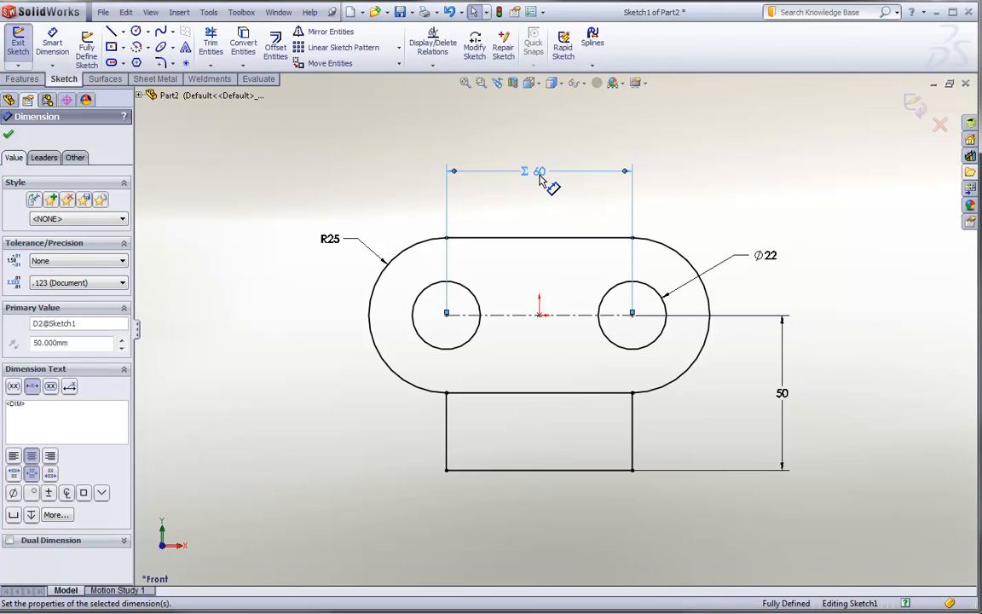
{"action": "double_click", "coordinate": [539, 172]}
{"action": "type", "text": "60"}
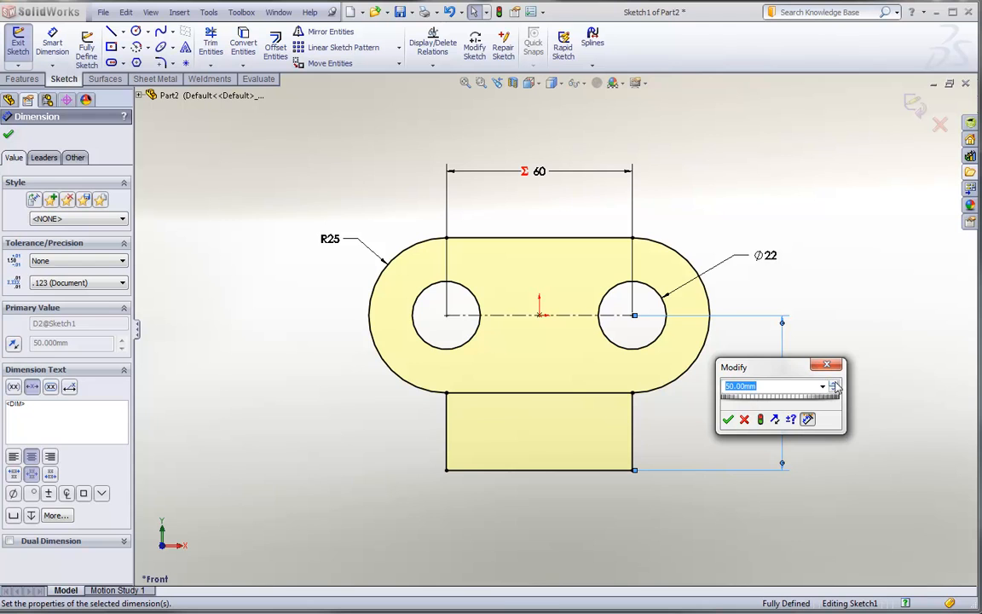
Change the vertical height to 54 mm, updating the hole spacing to 64.8 mm.
{"action": "left_click", "coordinate": [834, 383]}
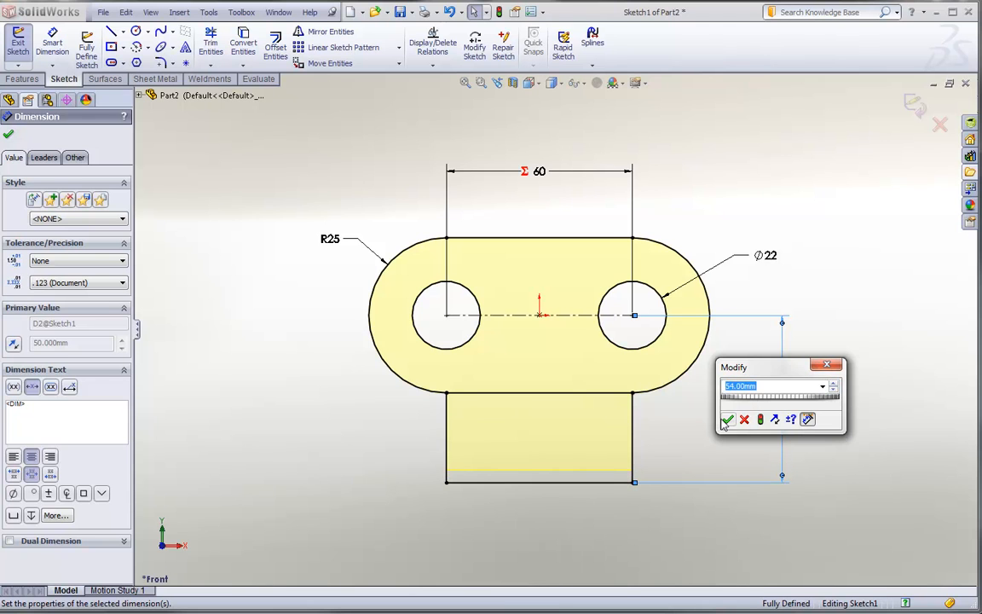
{"action": "left_click", "coordinate": [728, 419]}
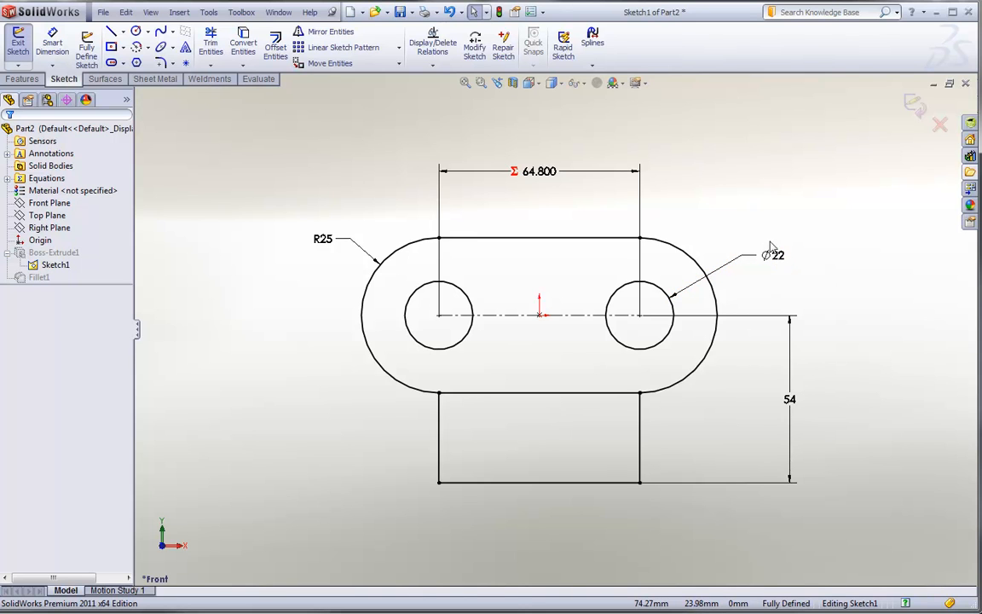
{"action": "mouse_move", "coordinate": [772, 258]}
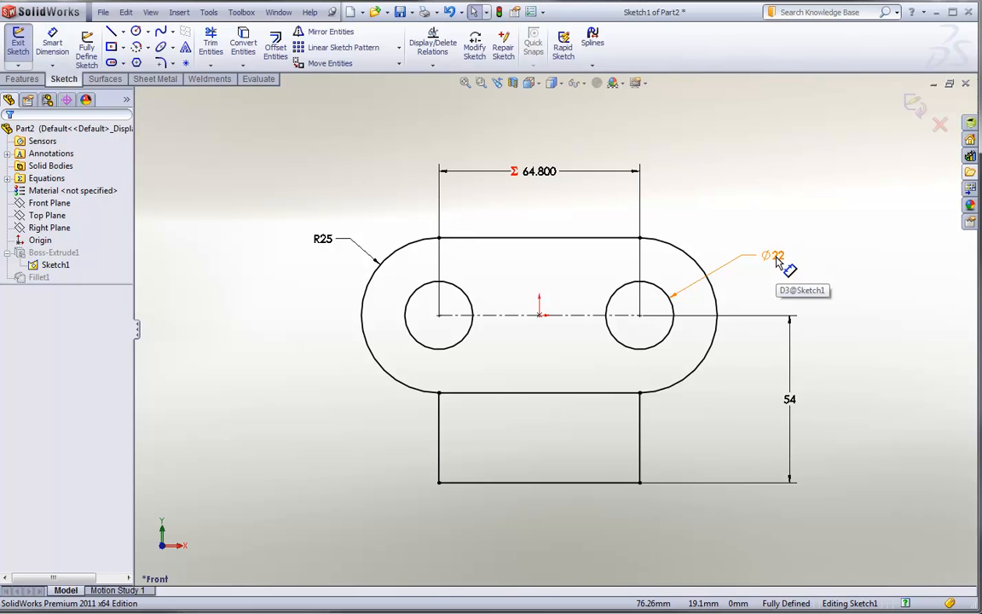
Link the 22 mm hole diameter to shared value B (B@Sketch1).
{"action": "left_click", "coordinate": [772, 256]}
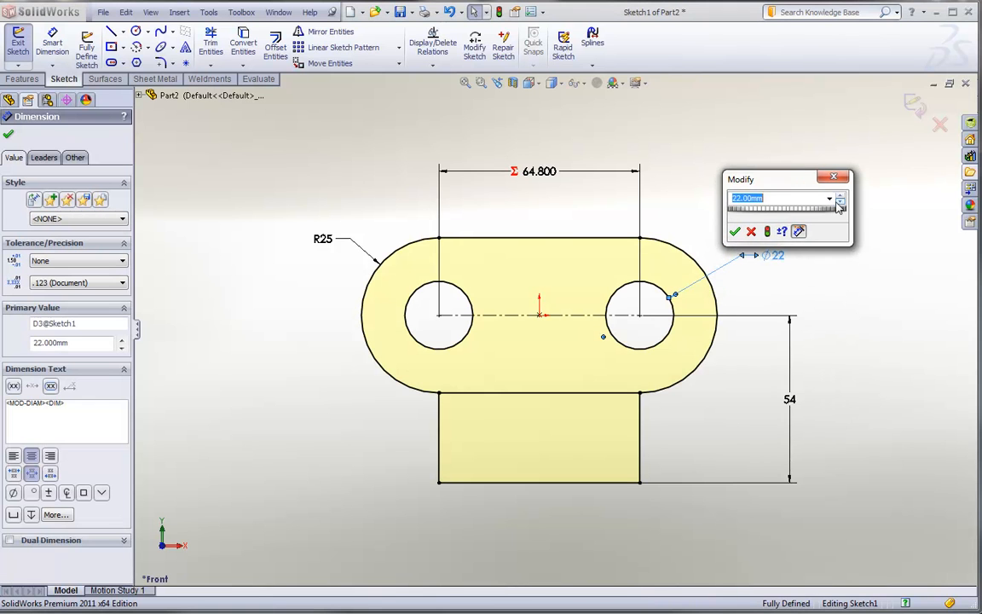
{"action": "left_click", "coordinate": [829, 198]}
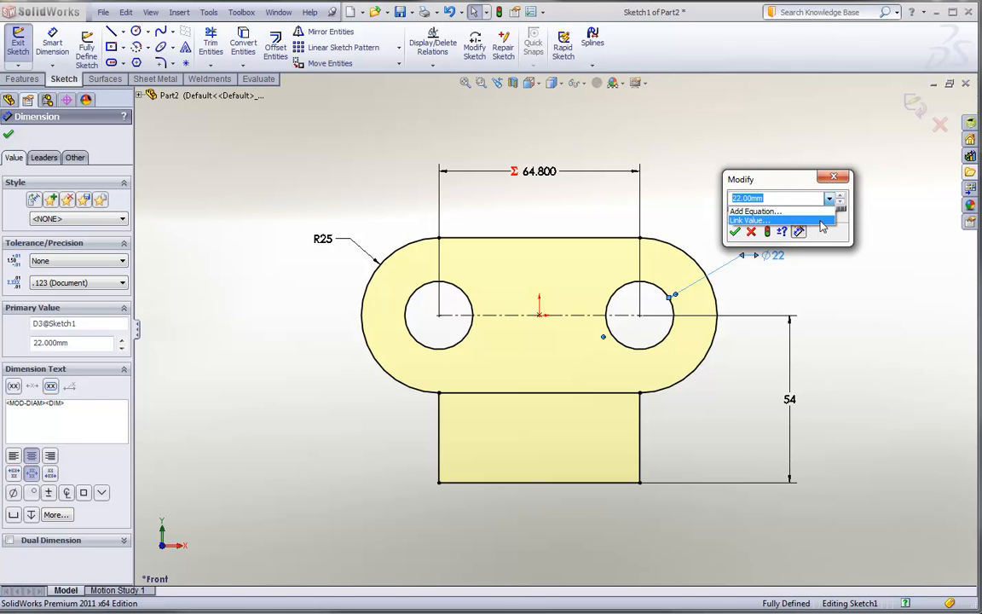
{"action": "left_click", "coordinate": [748, 220]}
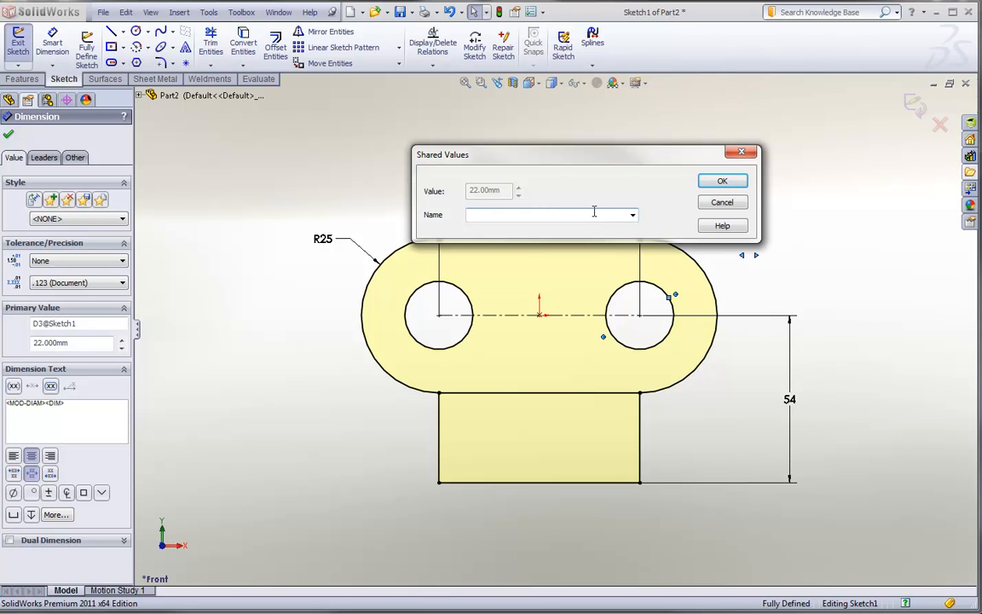
{"action": "type", "text": "B"}
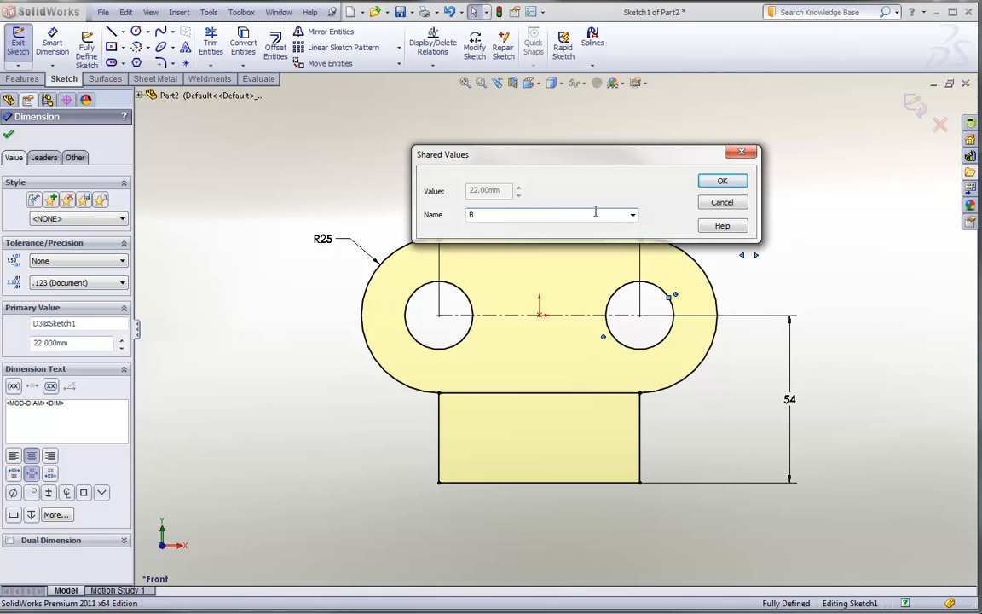
{"action": "left_click", "coordinate": [722, 181]}
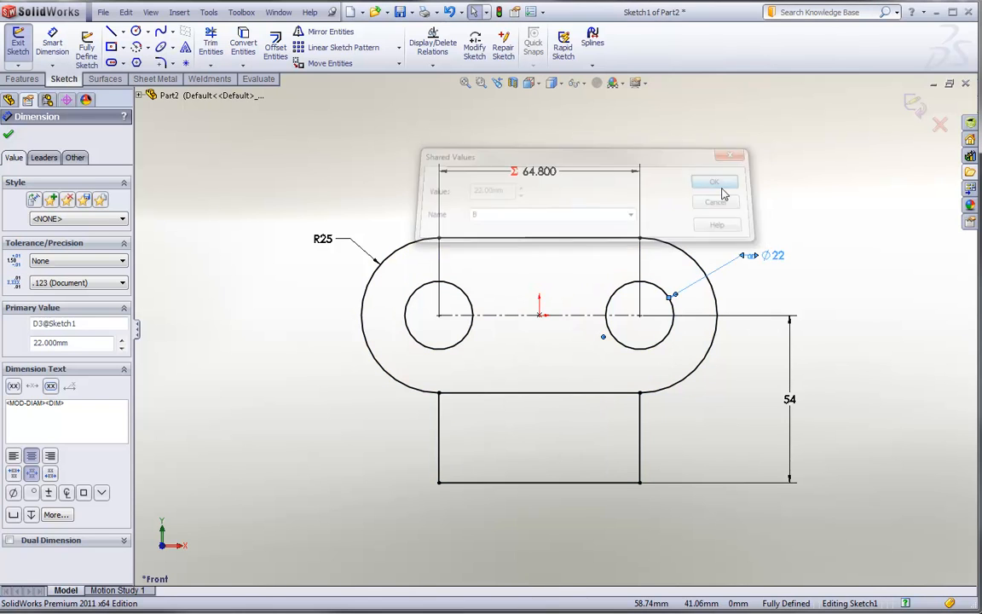
{"action": "left_click", "coordinate": [715, 181]}
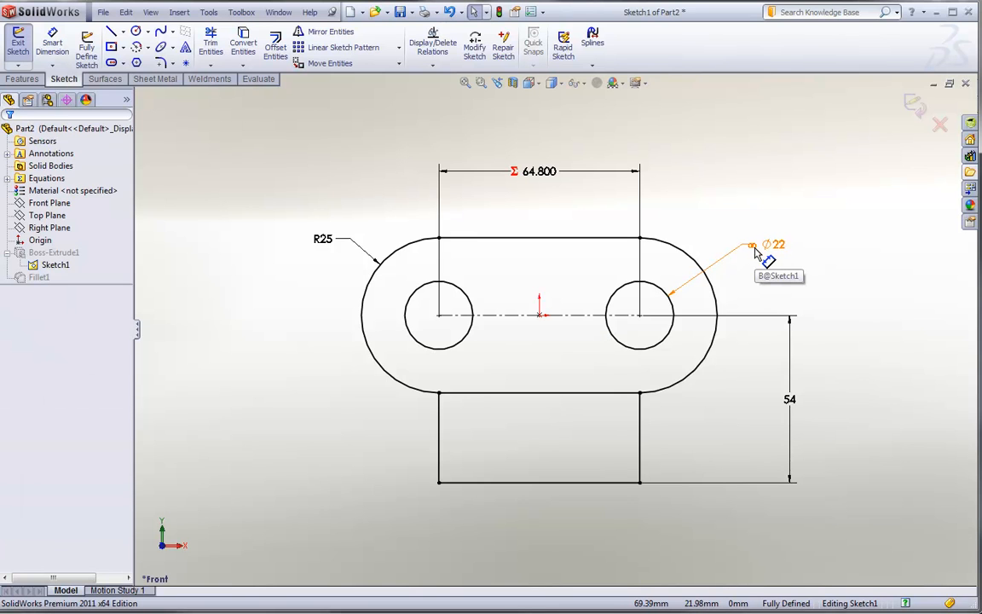
{"action": "mouse_move", "coordinate": [698, 245]}
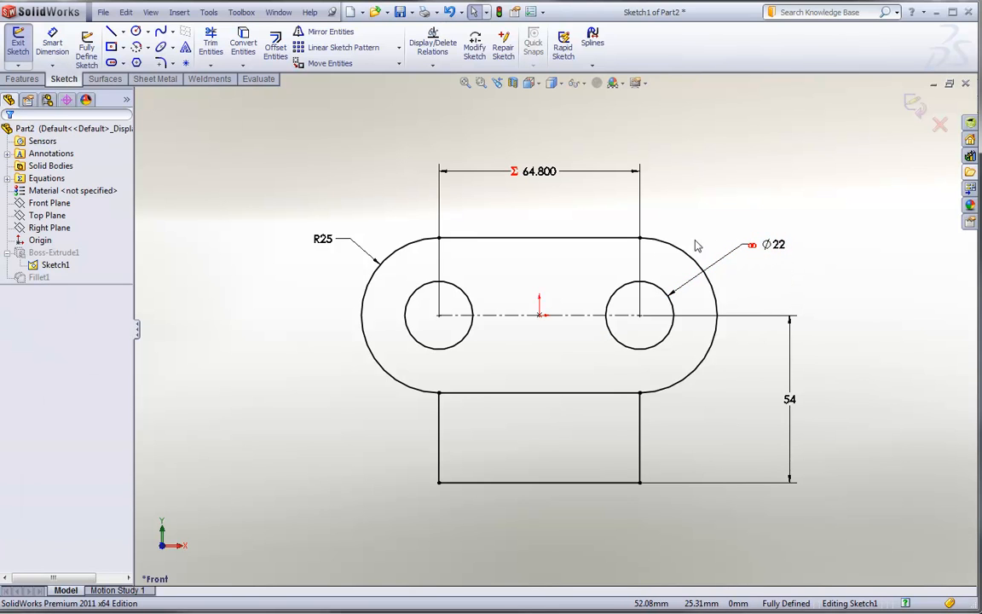
Link the outer R25 radius to shared value B, so it reads R22.
{"action": "left_click", "coordinate": [322, 240]}
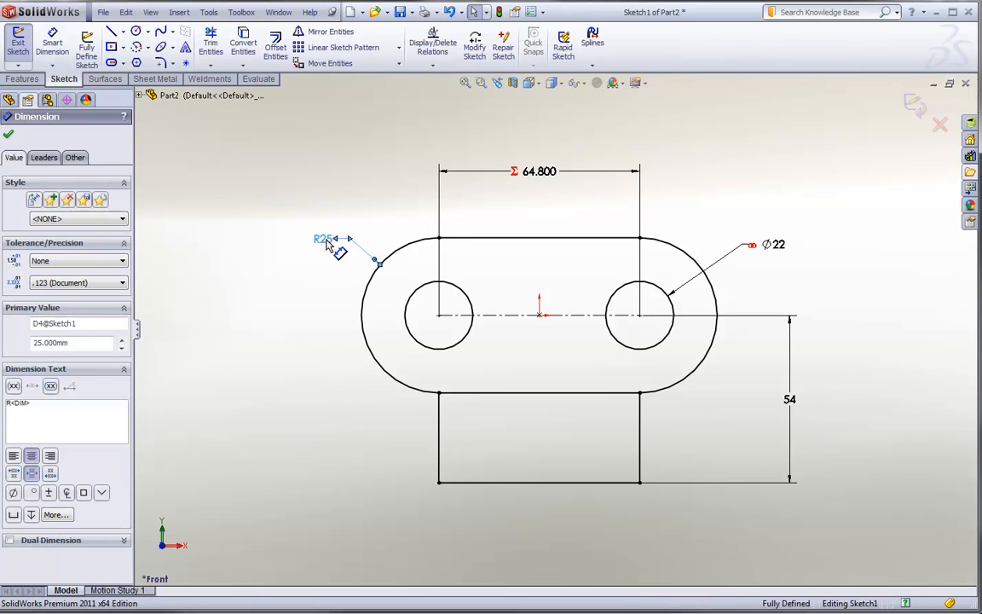
{"action": "double_click", "coordinate": [322, 242]}
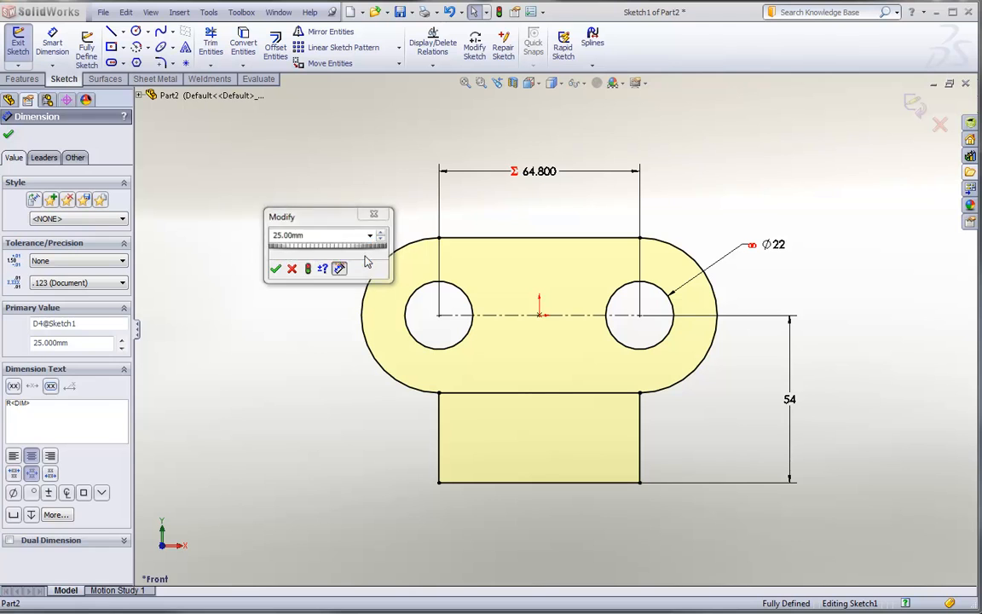
{"action": "left_click", "coordinate": [339, 267]}
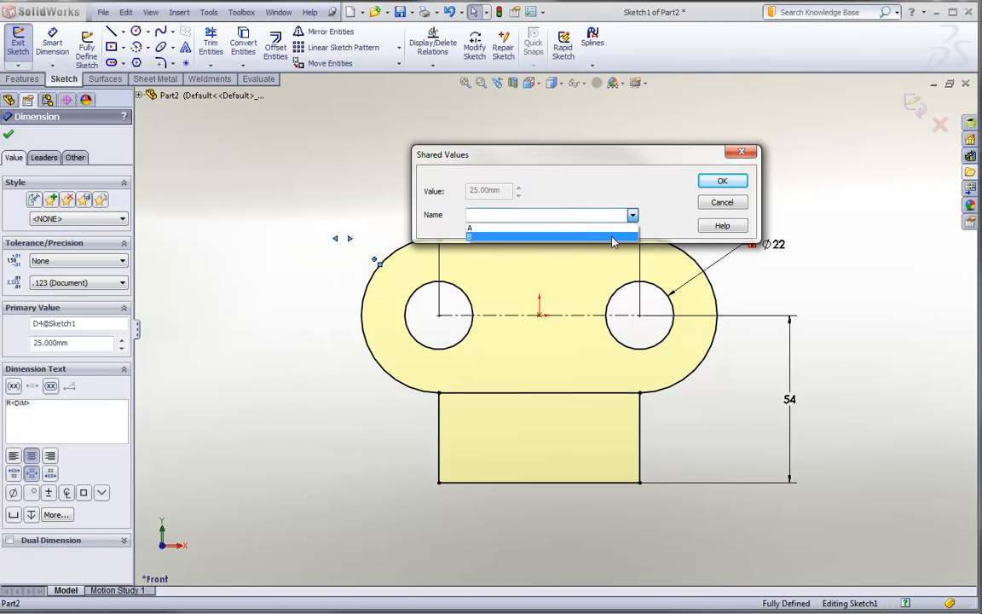
{"action": "left_click", "coordinate": [722, 180]}
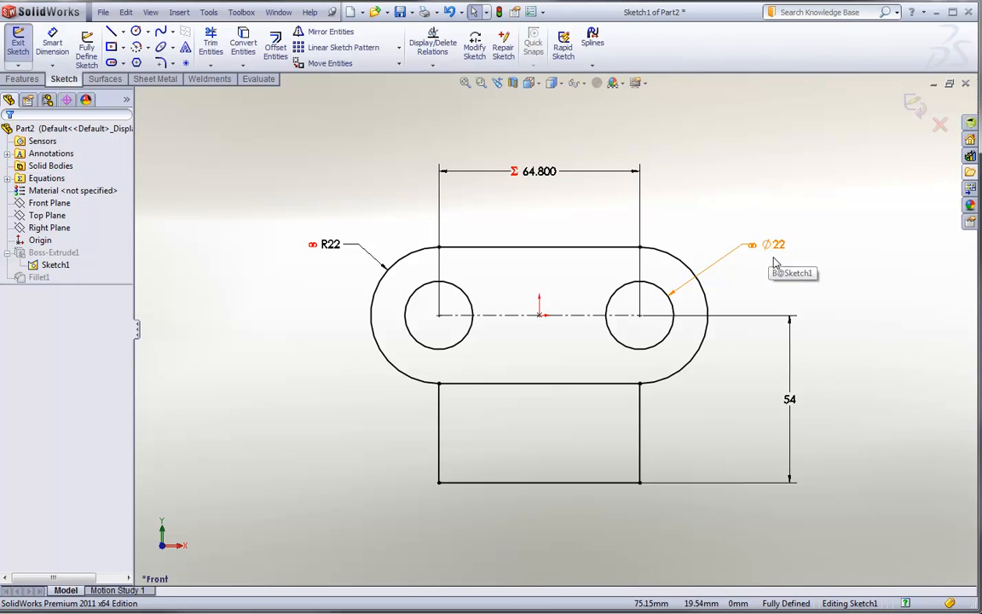
{"action": "mouse_move", "coordinate": [774, 277]}
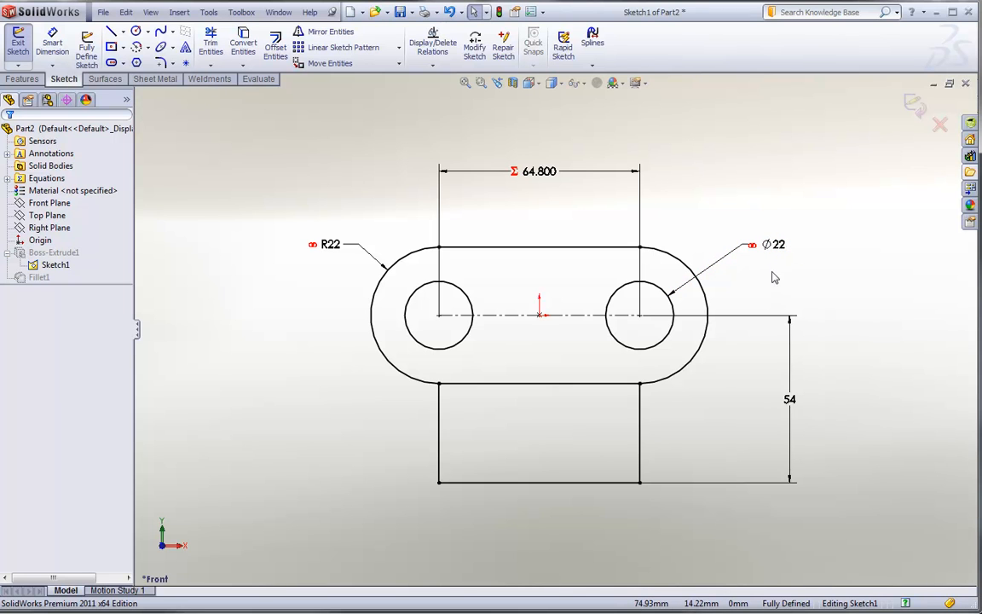
{"action": "left_click", "coordinate": [774, 245]}
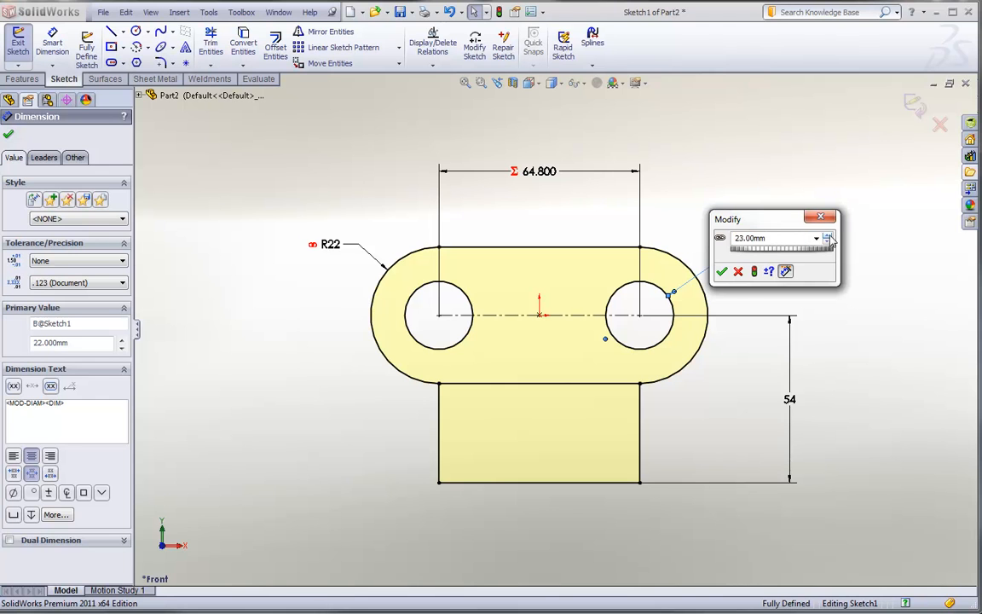
{"action": "left_click", "coordinate": [722, 271]}
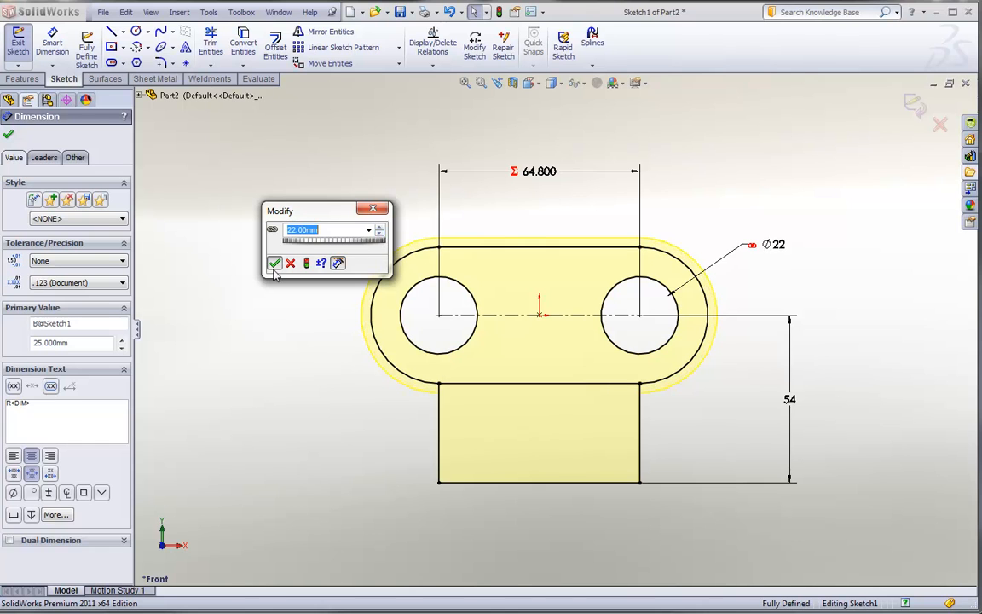
{"action": "left_click", "coordinate": [274, 263]}
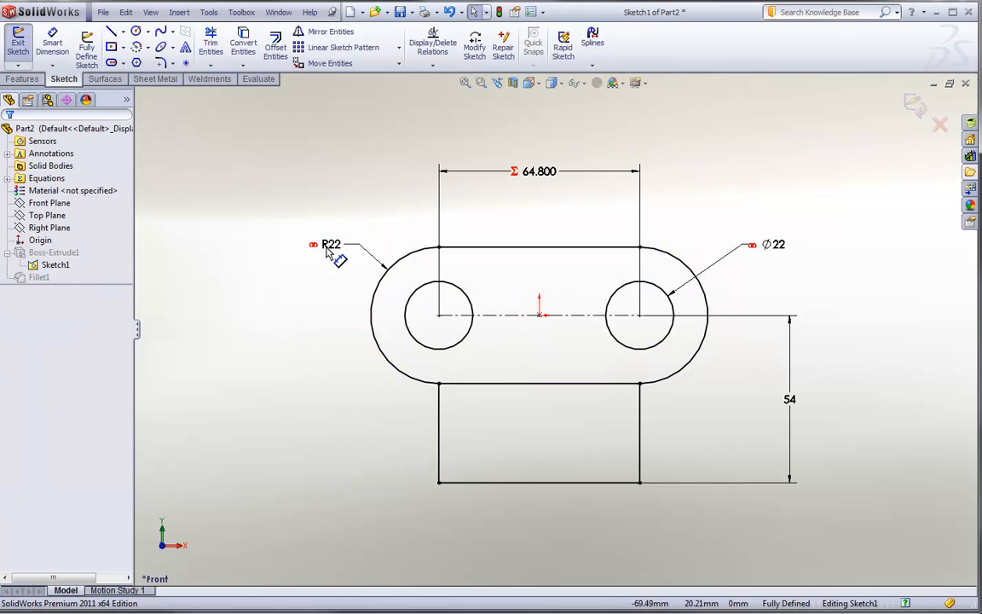
{"action": "mouse_move", "coordinate": [776, 324]}
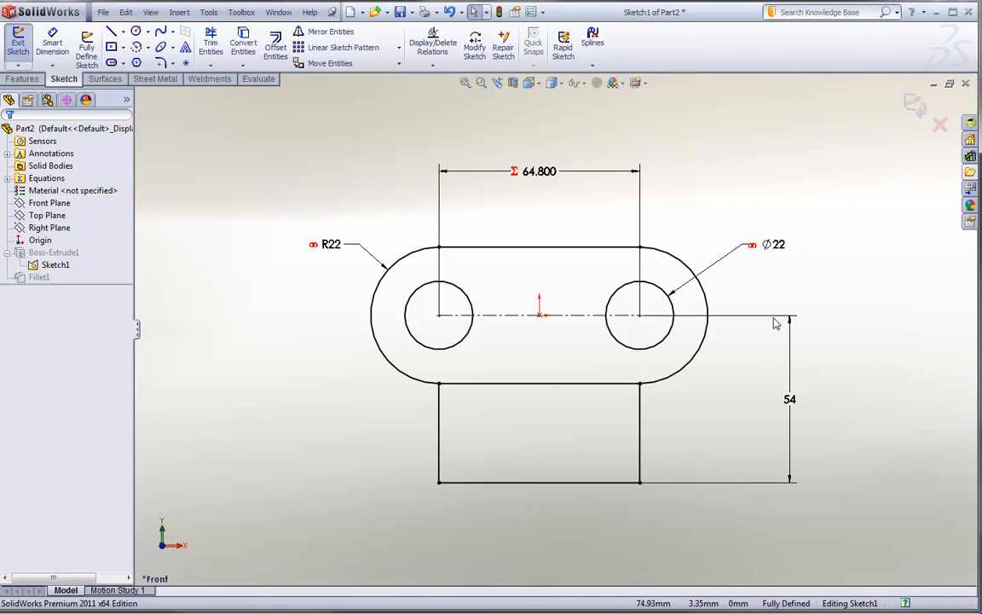
{"action": "mouse_move", "coordinate": [761, 273]}
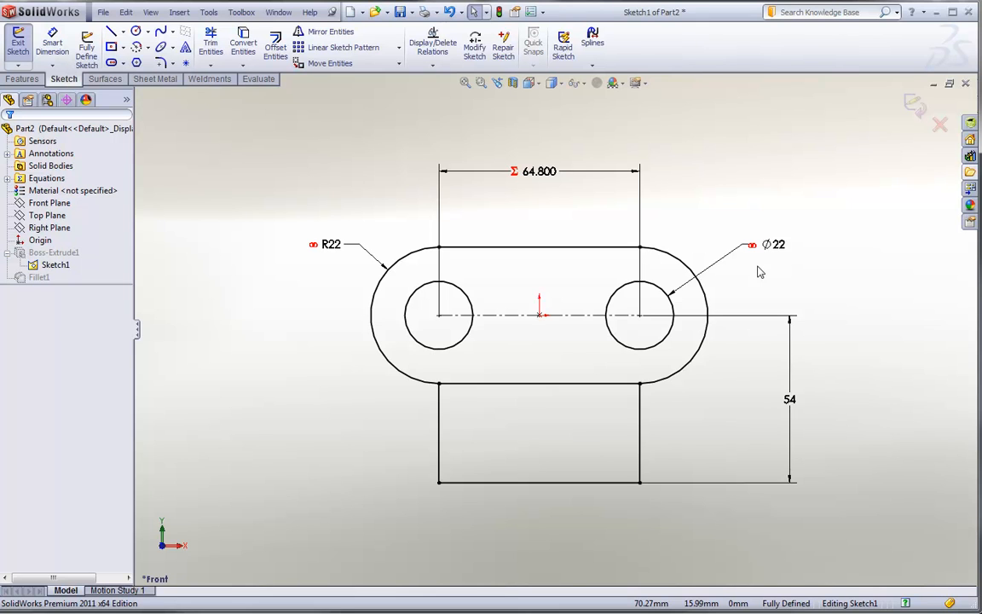
{"action": "mouse_move", "coordinate": [670, 249]}
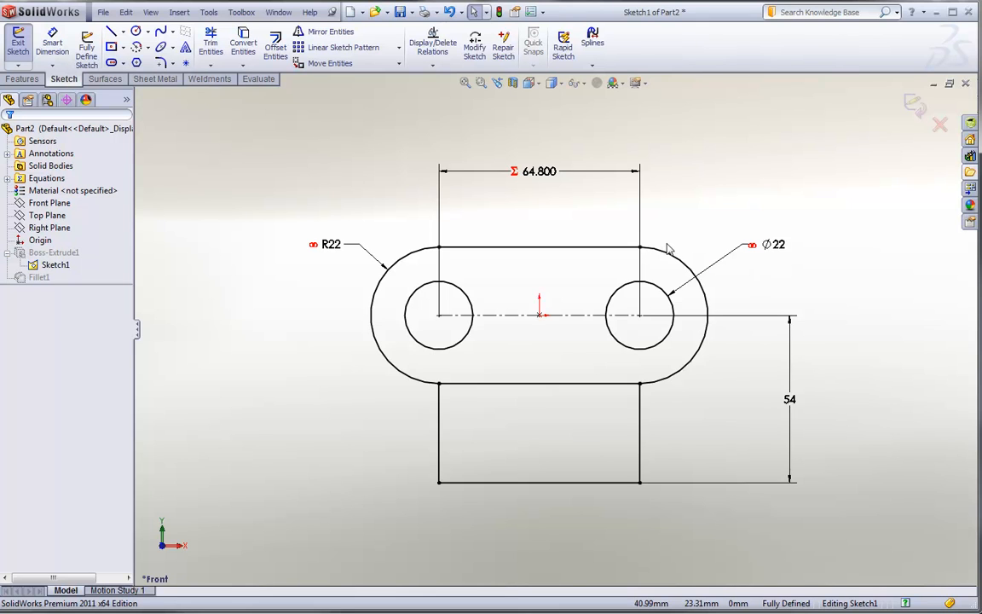
{"action": "mouse_move", "coordinate": [573, 206]}
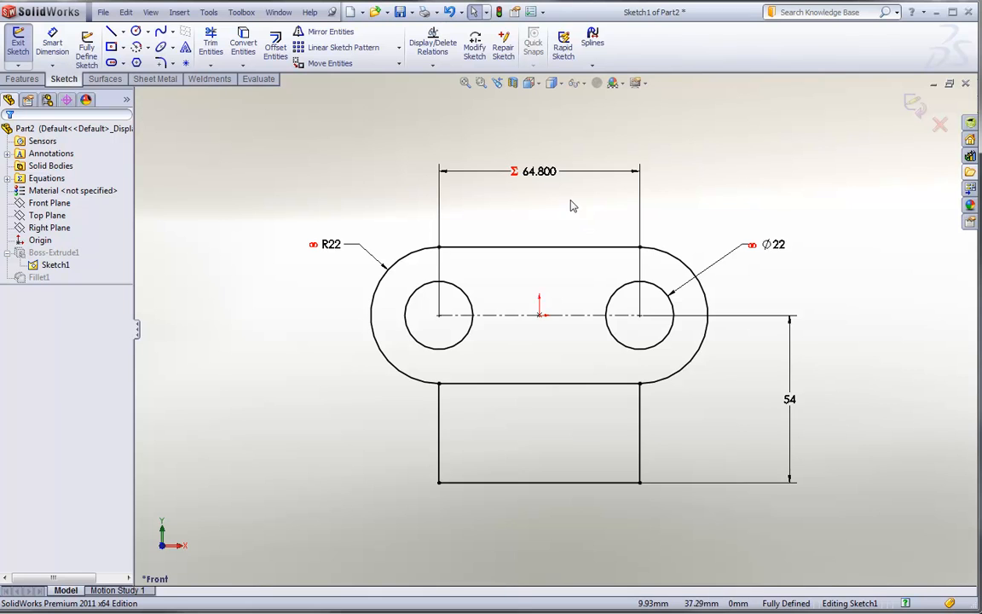